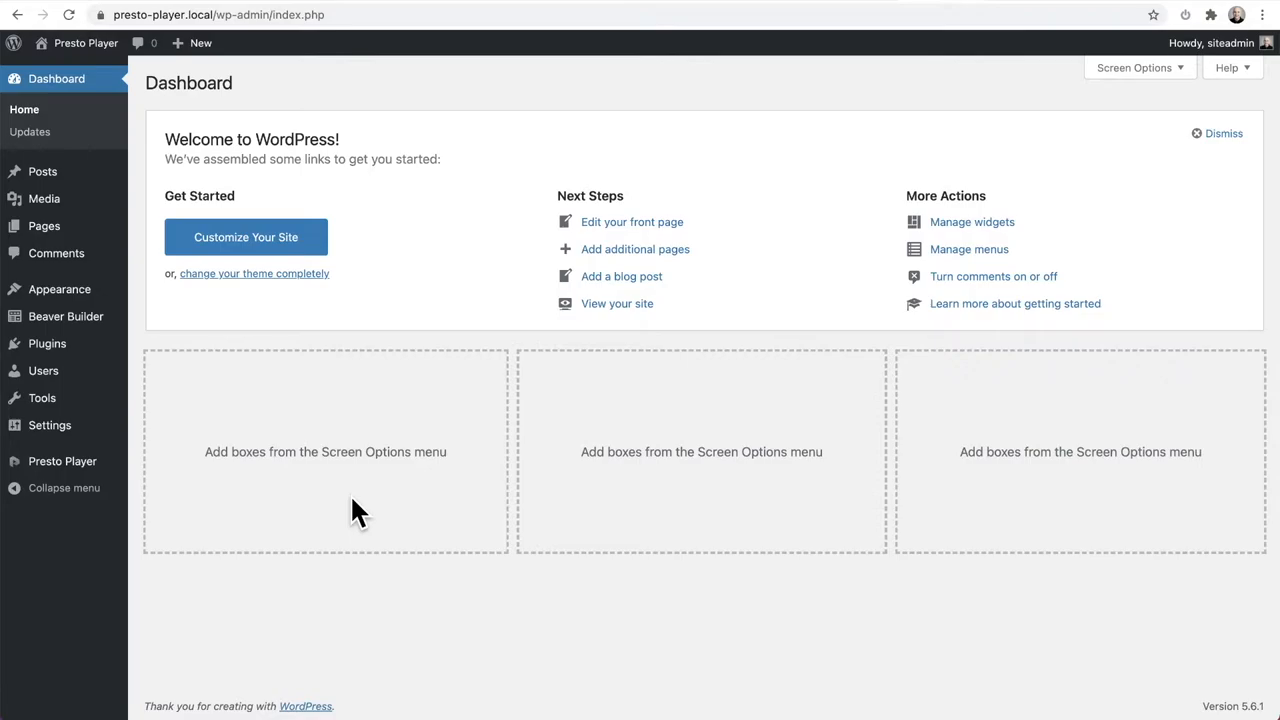
pyautogui.moveTo(62, 461)
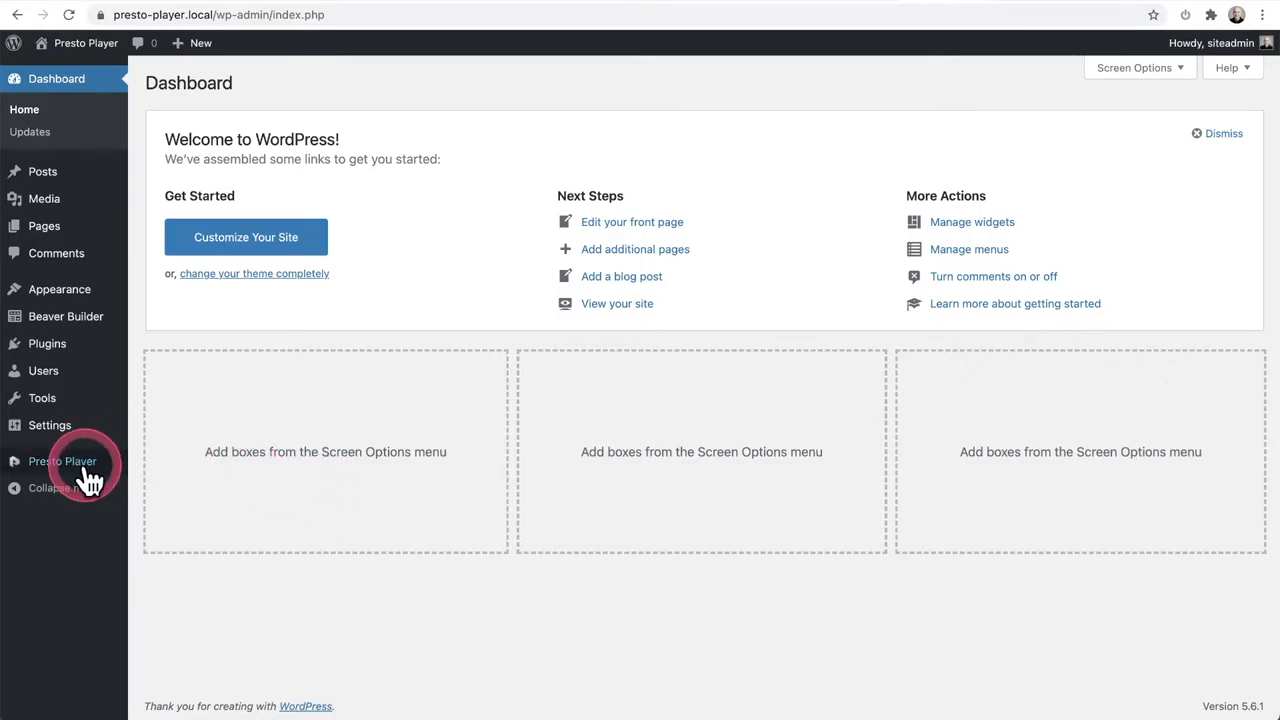
# Open Presto Player's Media Hub from the admin sidebar.
pyautogui.click(62, 461)
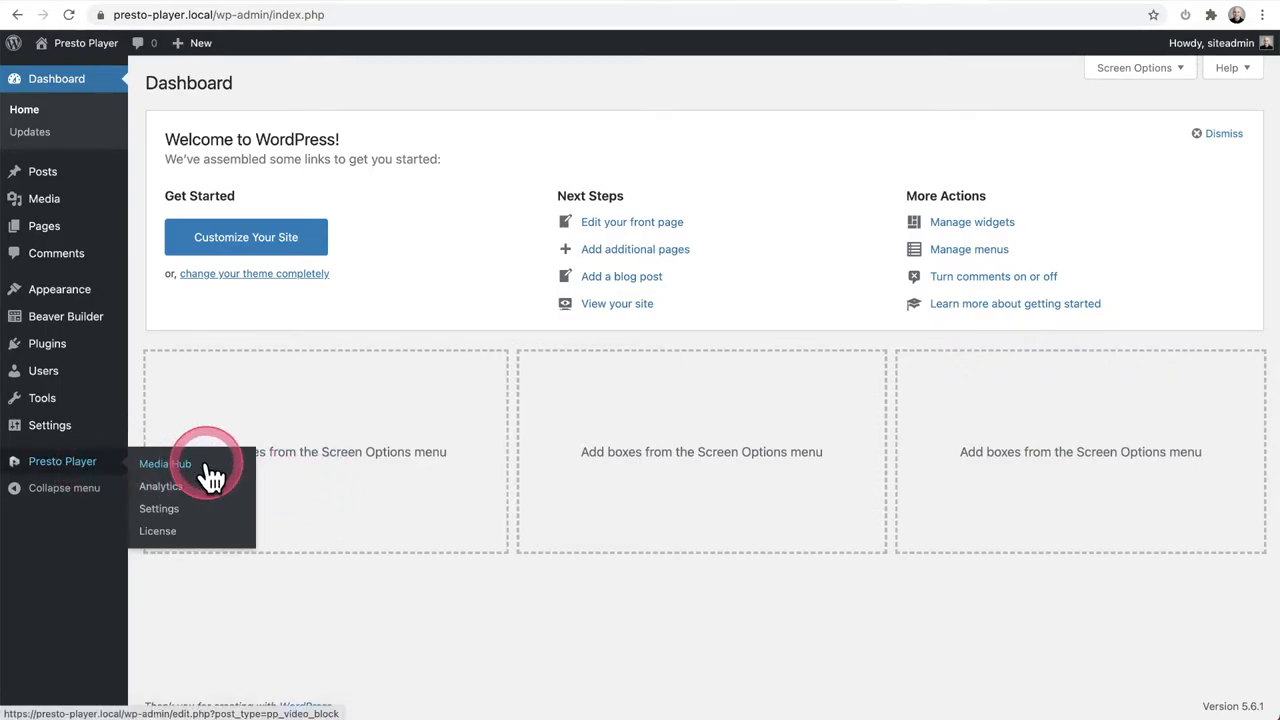
pyautogui.click(165, 463)
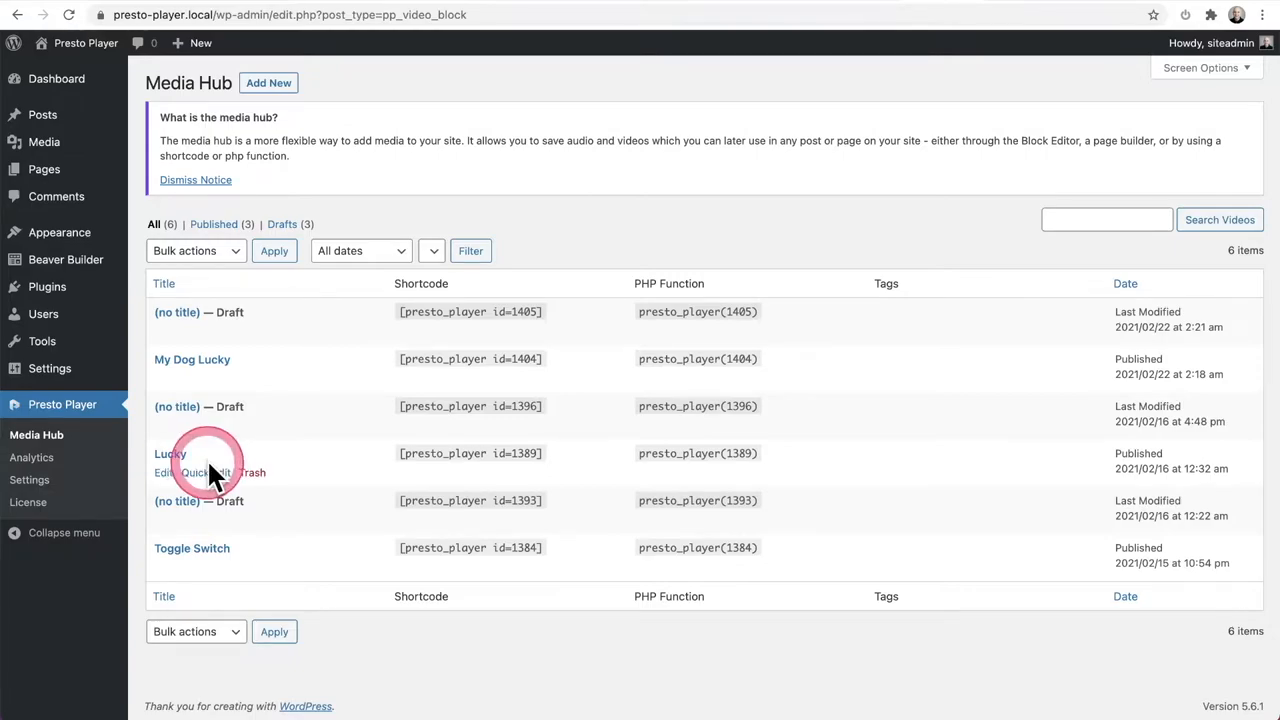
# Add a new Media Hub item titled 'Dogs Are Awesome'.
pyautogui.click(268, 82)
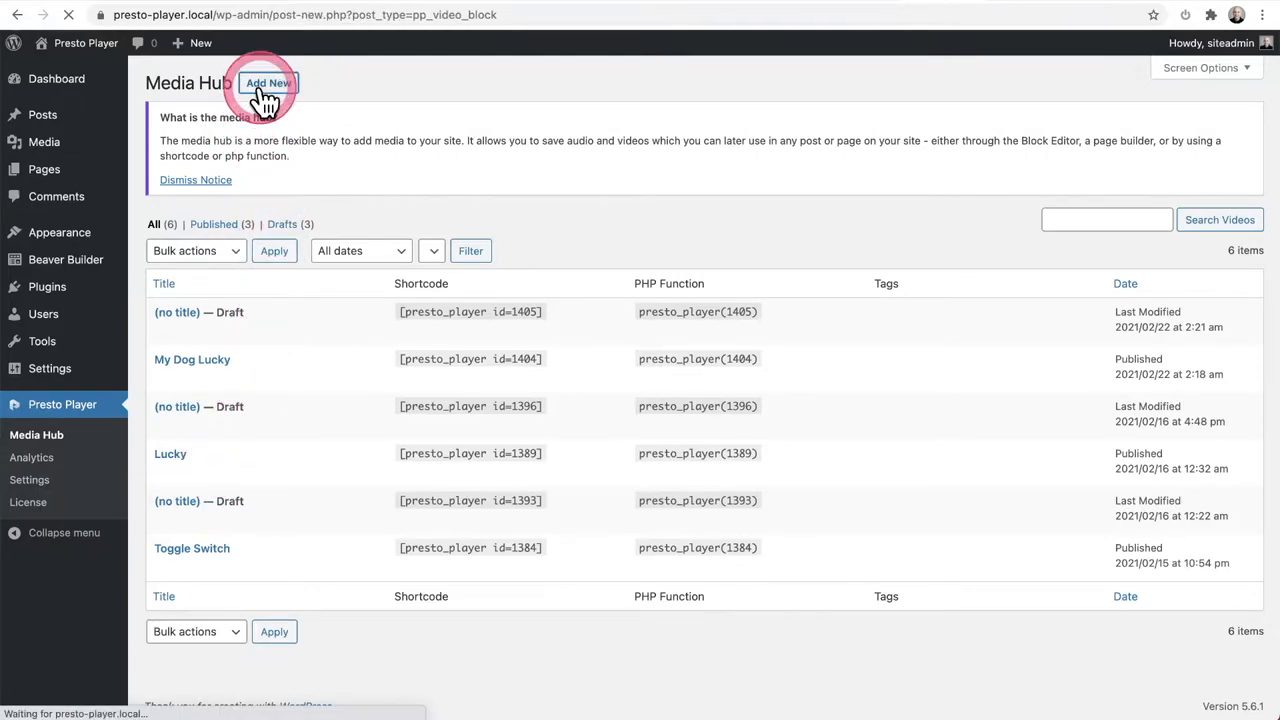
pyautogui.click(268, 83)
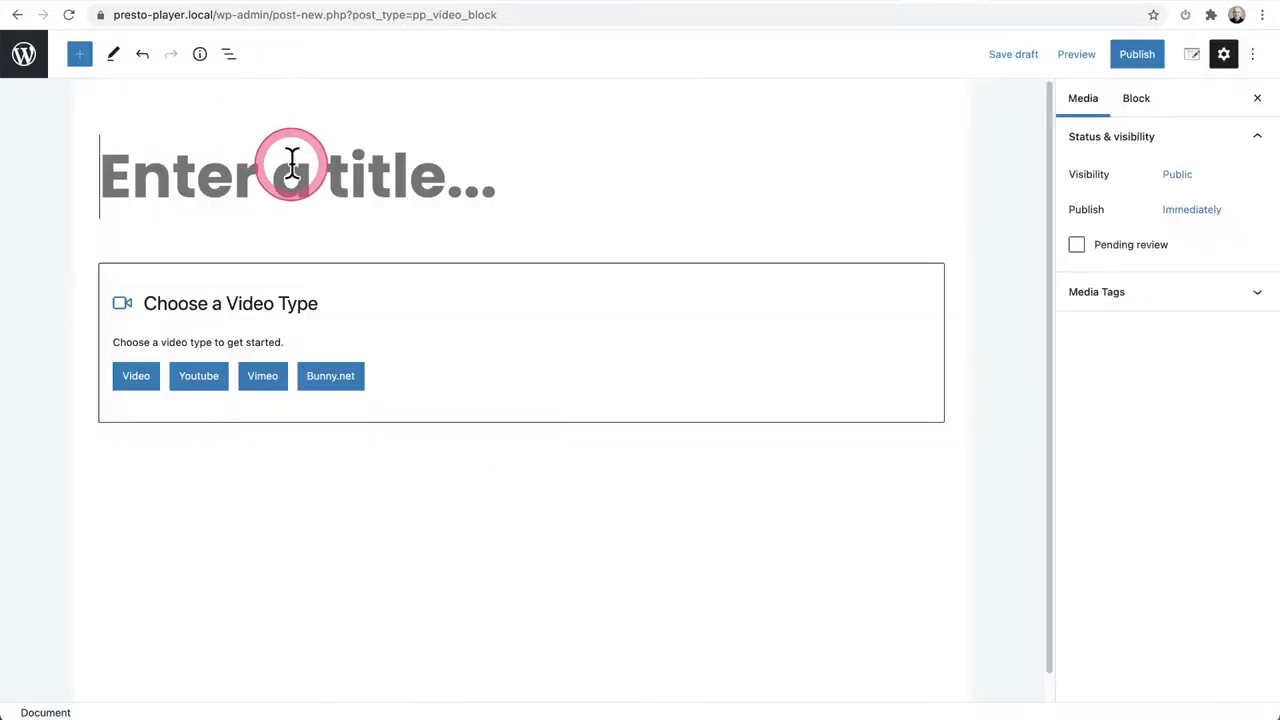
pyautogui.write('Dogs Are Awesome')
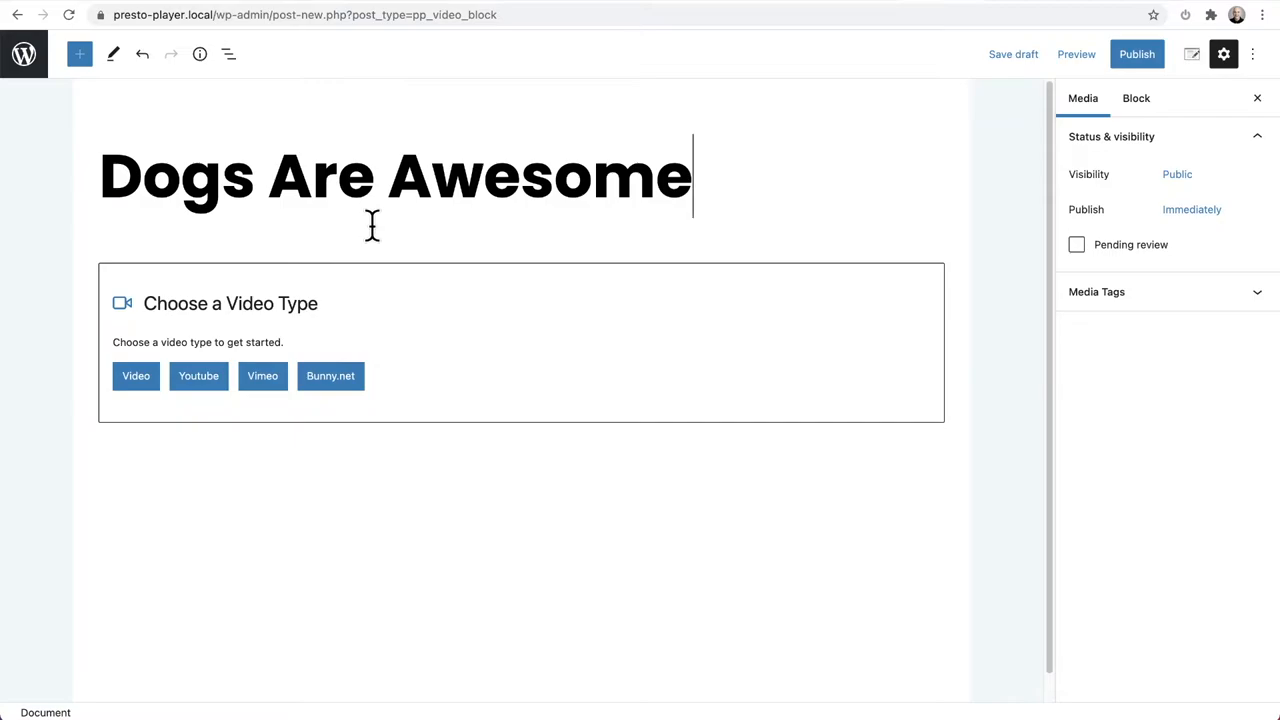
pyautogui.click(136, 375)
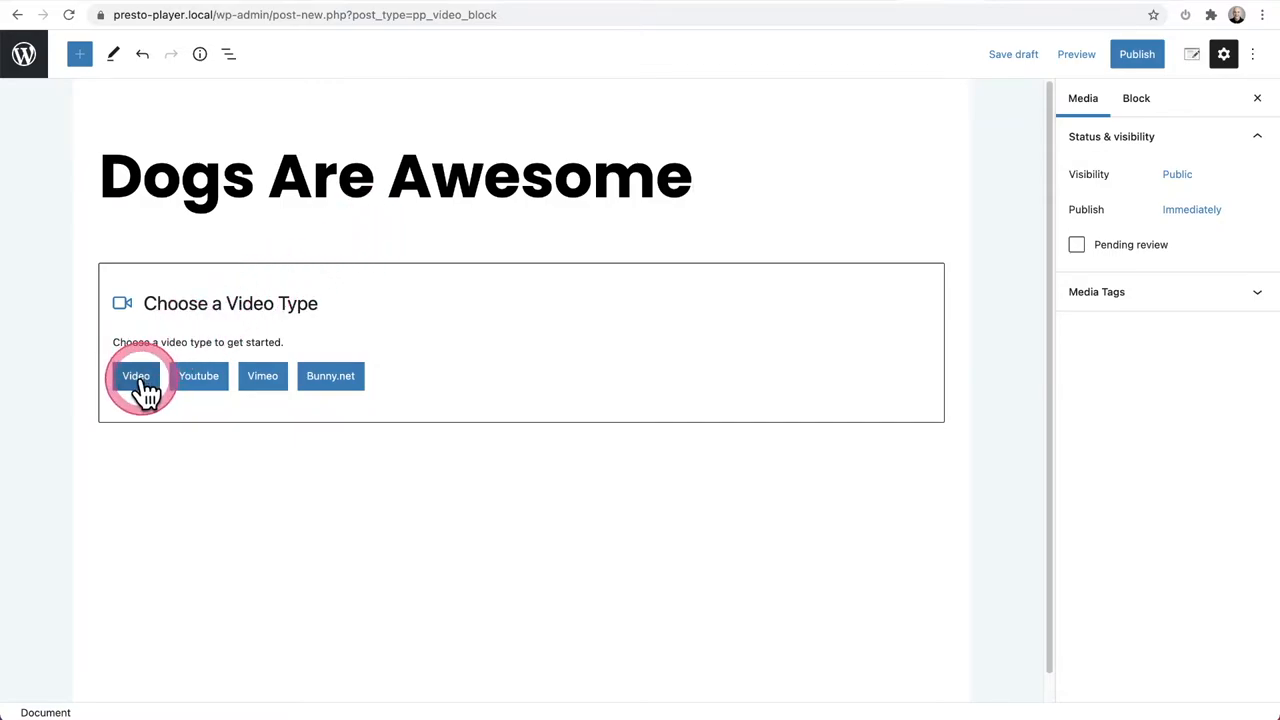
pyautogui.moveTo(262, 375)
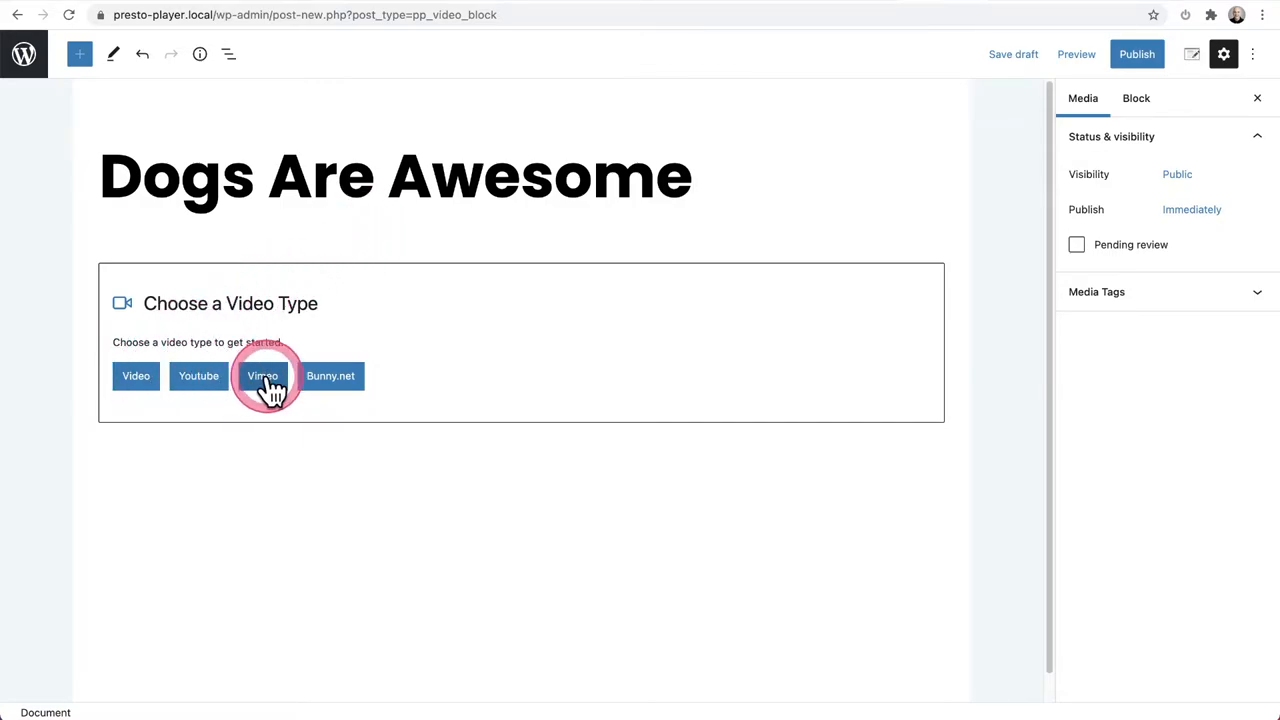
pyautogui.moveTo(340, 378)
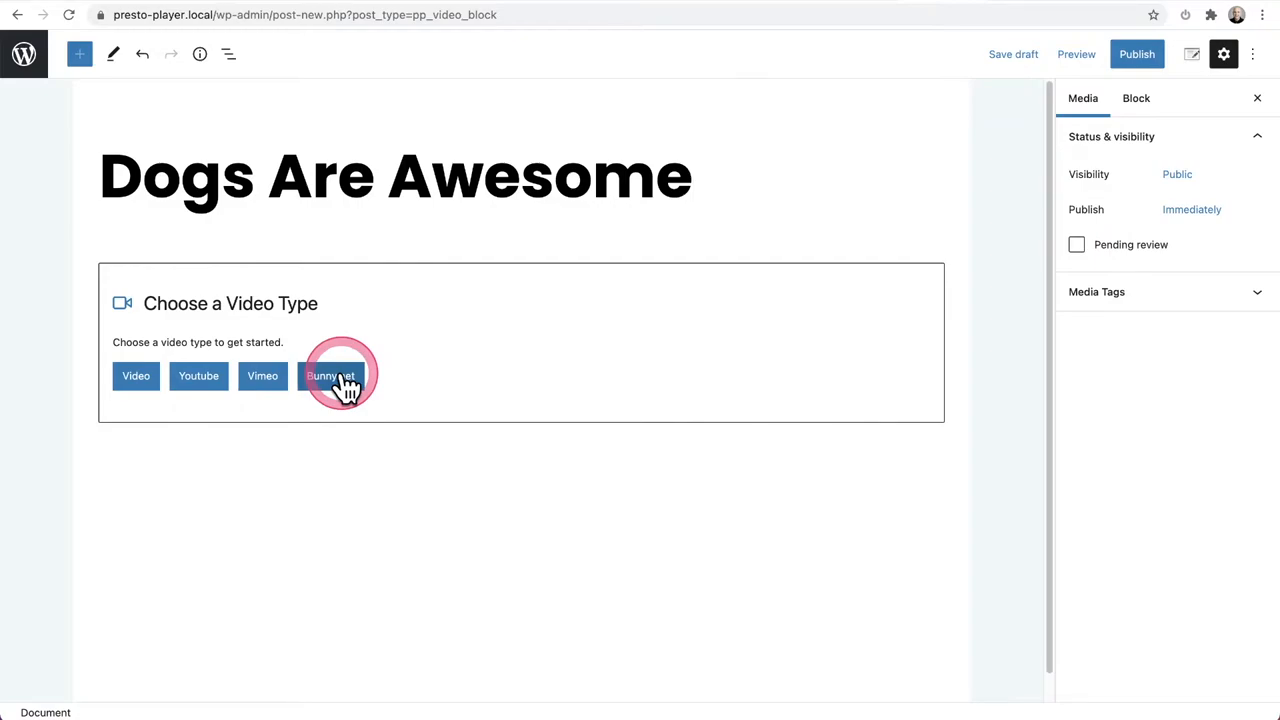
pyautogui.click(330, 375)
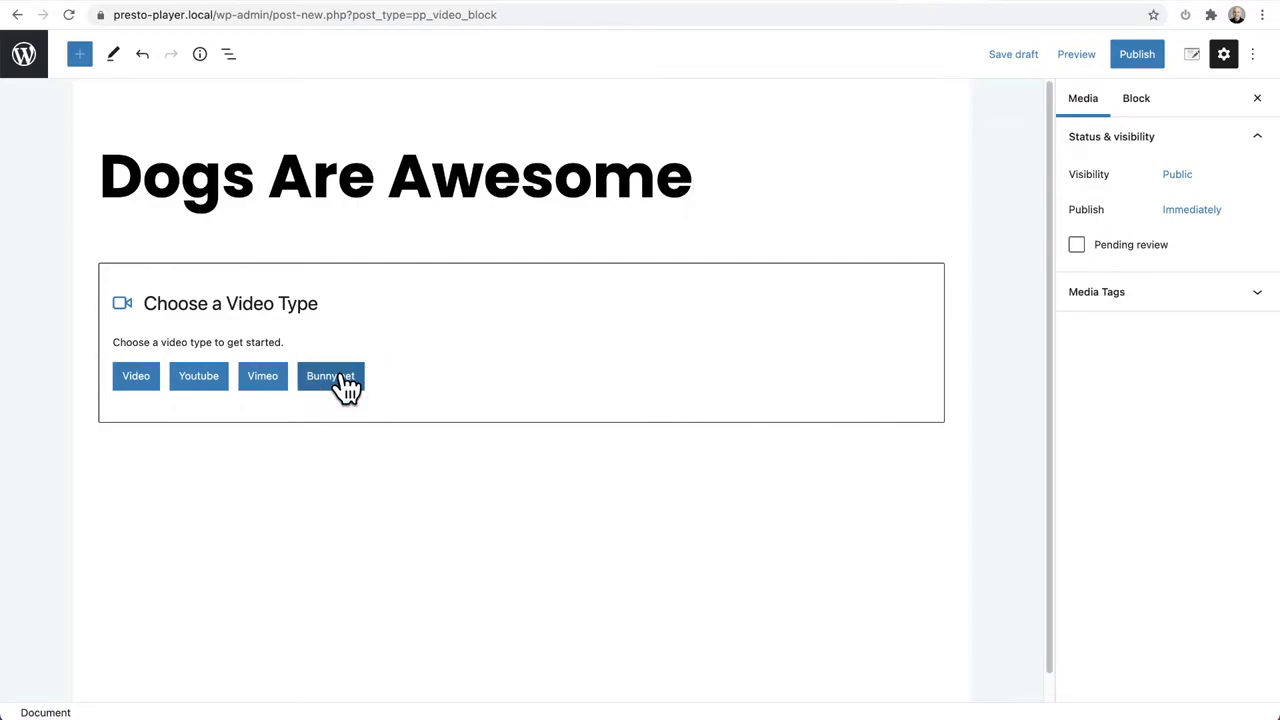
pyautogui.click(198, 375)
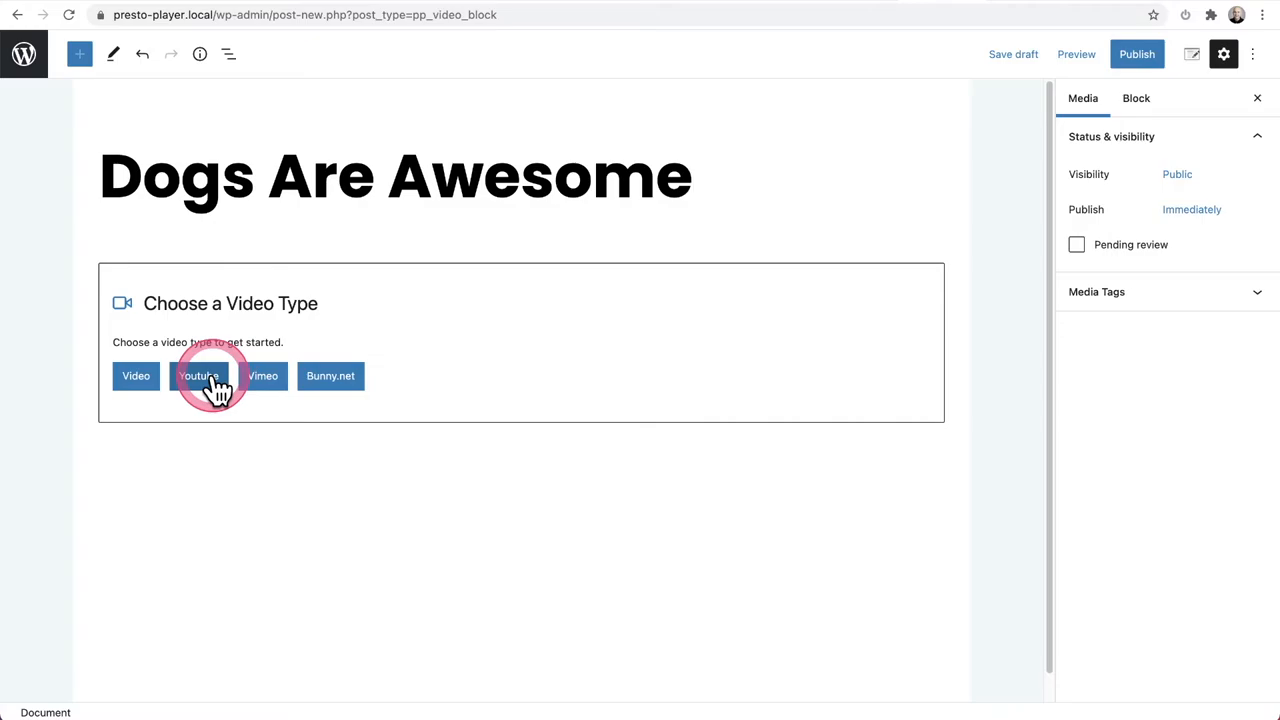
pyautogui.click(197, 375)
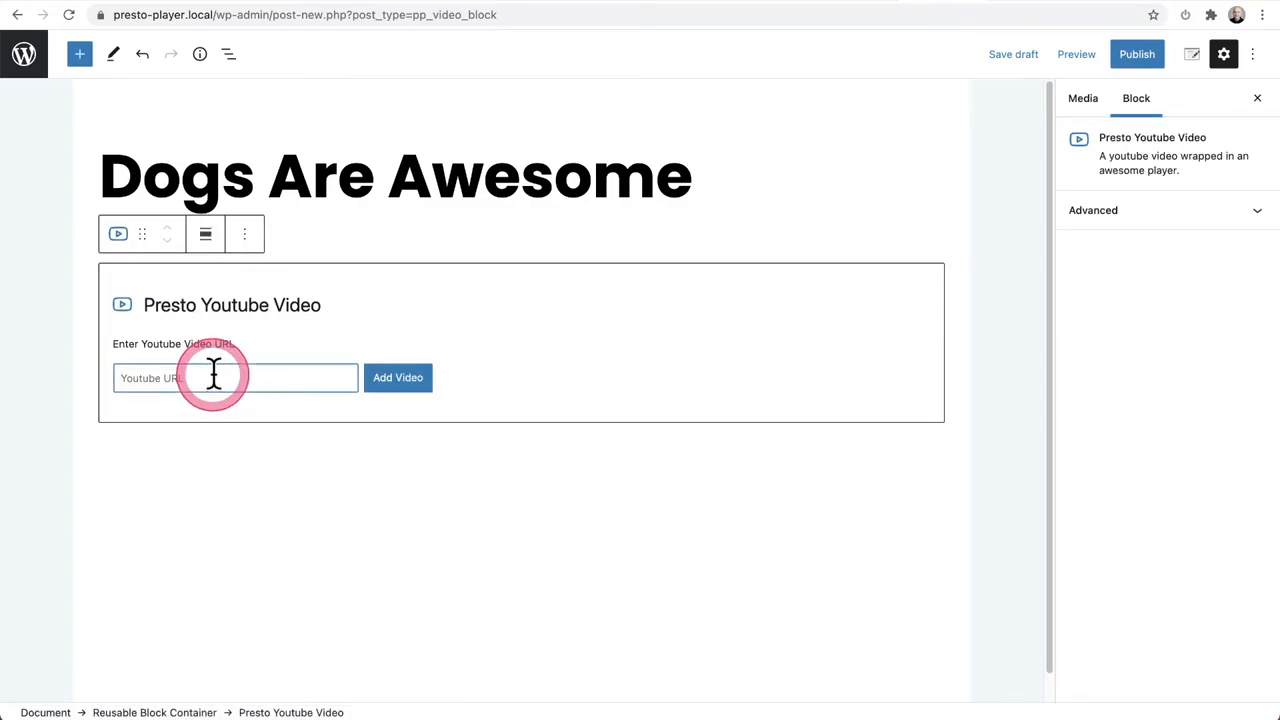
pyautogui.write('https://www.youtube.com/watch?v=ya4xAxAcbqQ')
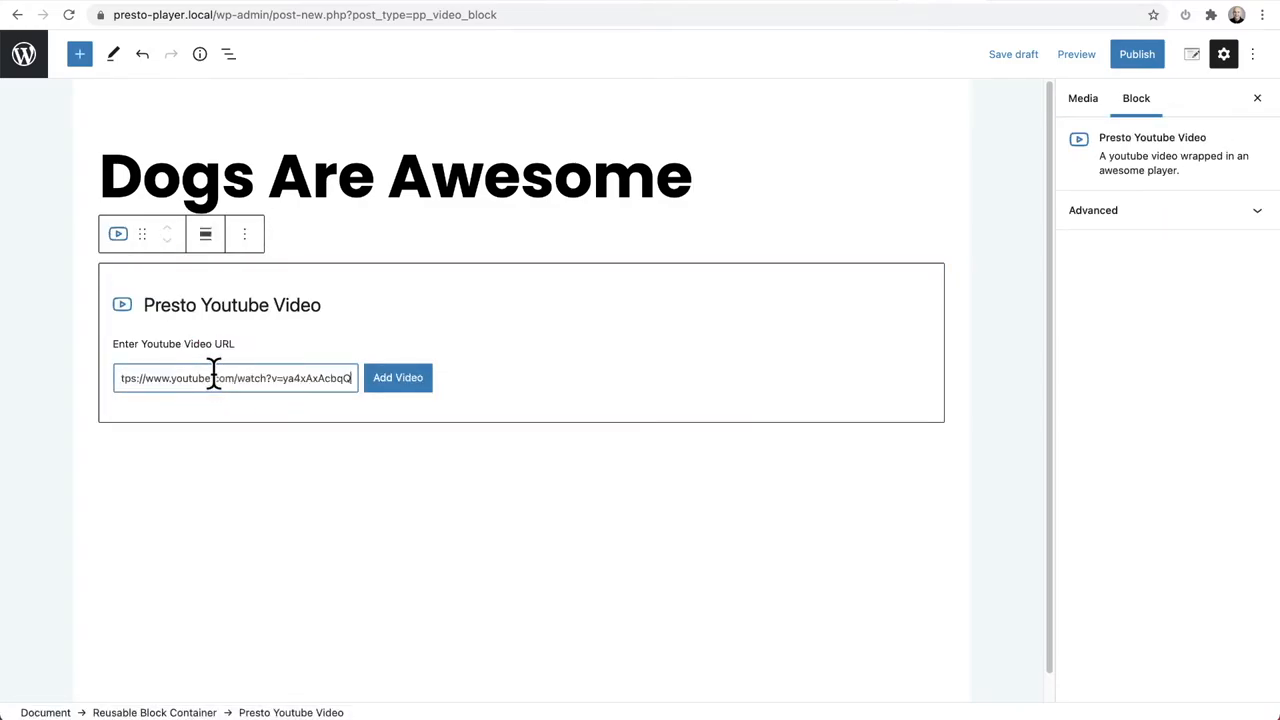
pyautogui.click(398, 377)
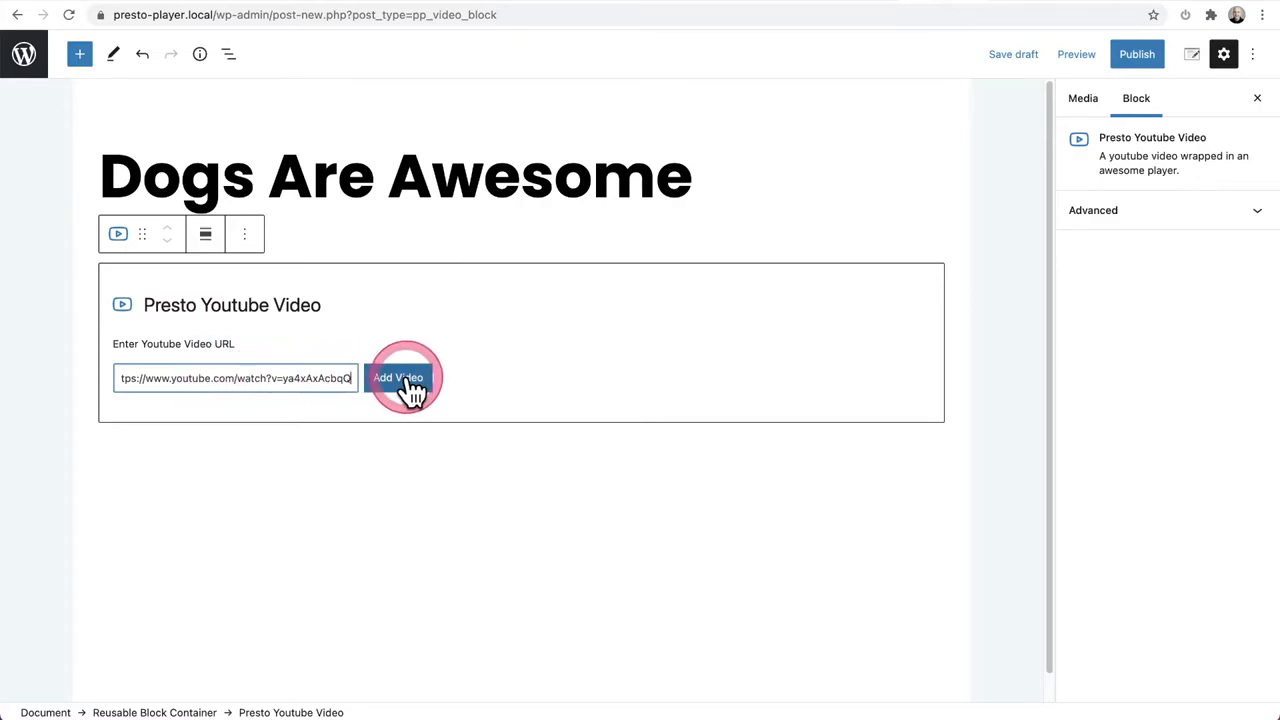
pyautogui.click(397, 378)
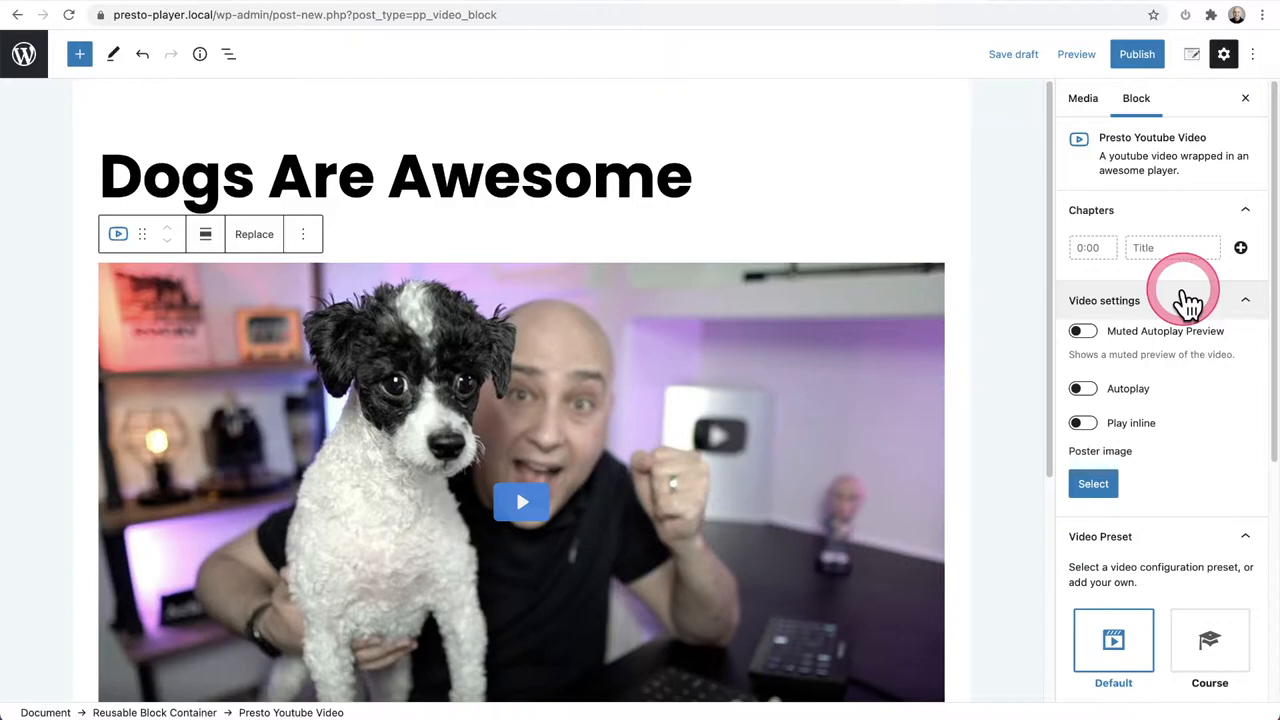
pyautogui.moveTo(1188, 300)
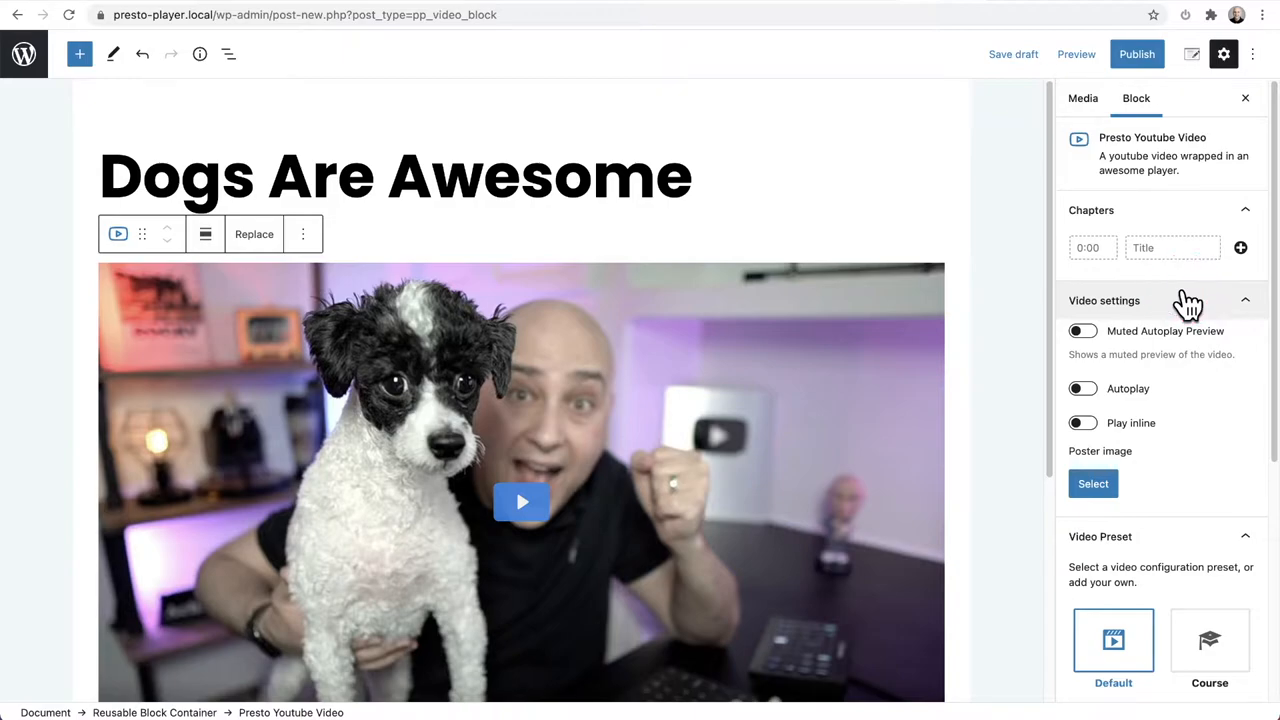
# Publish 'Dogs Are Awesome' after reviewing its Video Preset, leaving the Default preset.
pyautogui.scroll(-3)
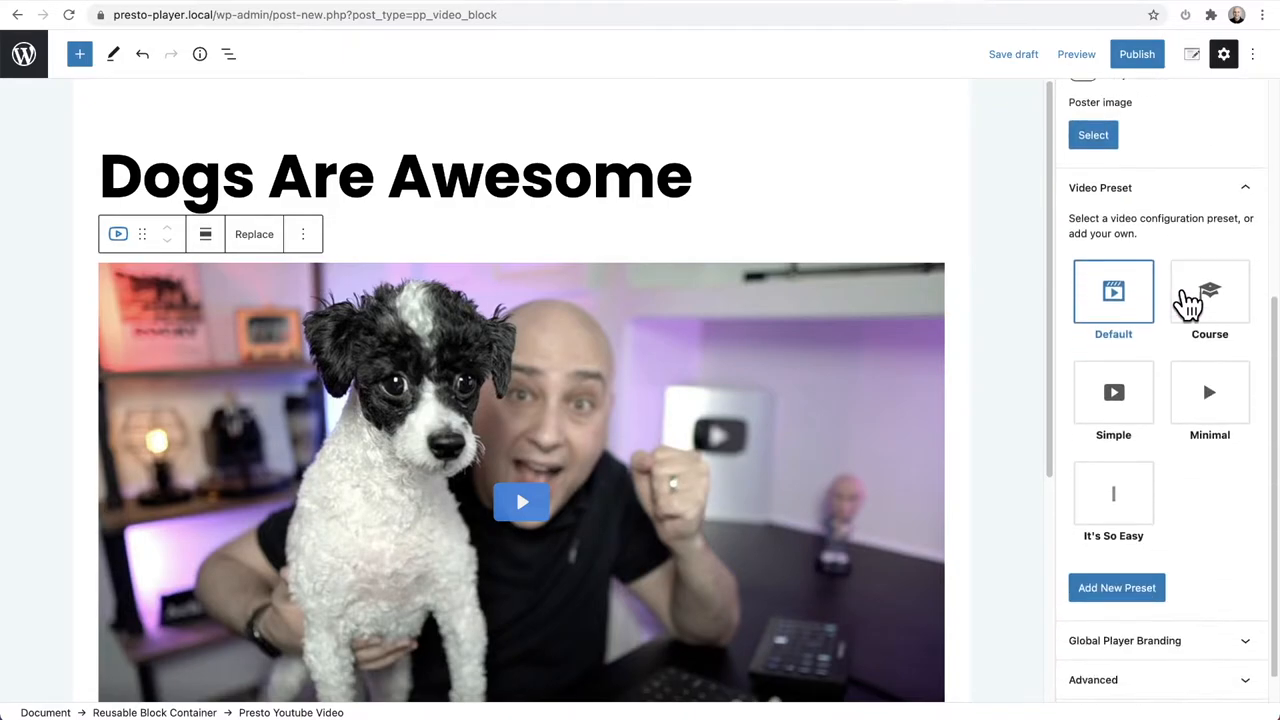
pyautogui.scroll(-3)
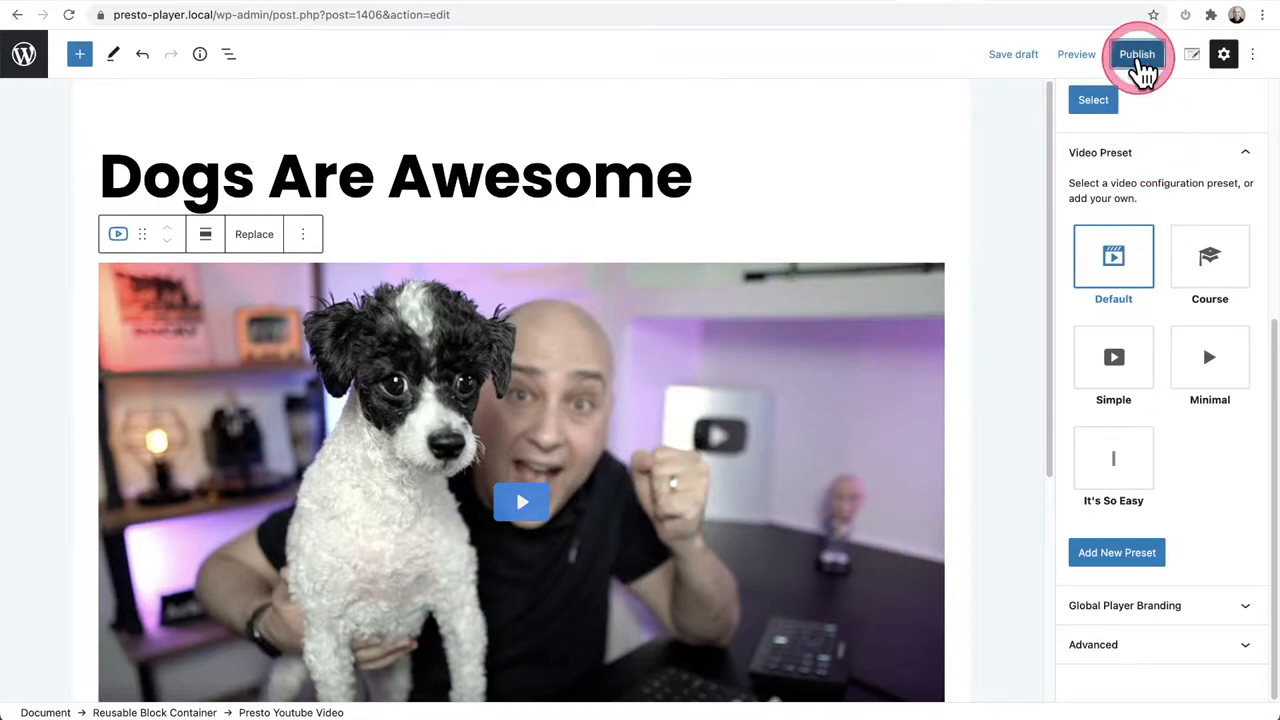
pyautogui.click(1137, 54)
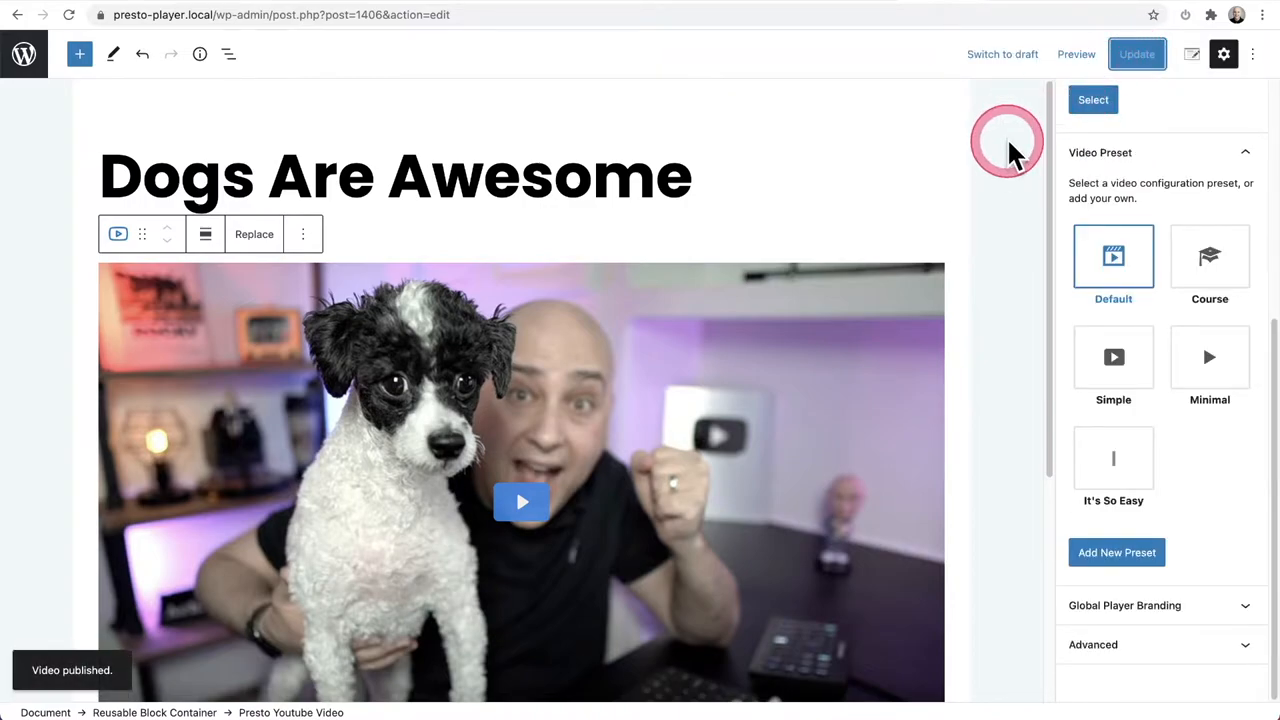
pyautogui.moveTo(1015, 160)
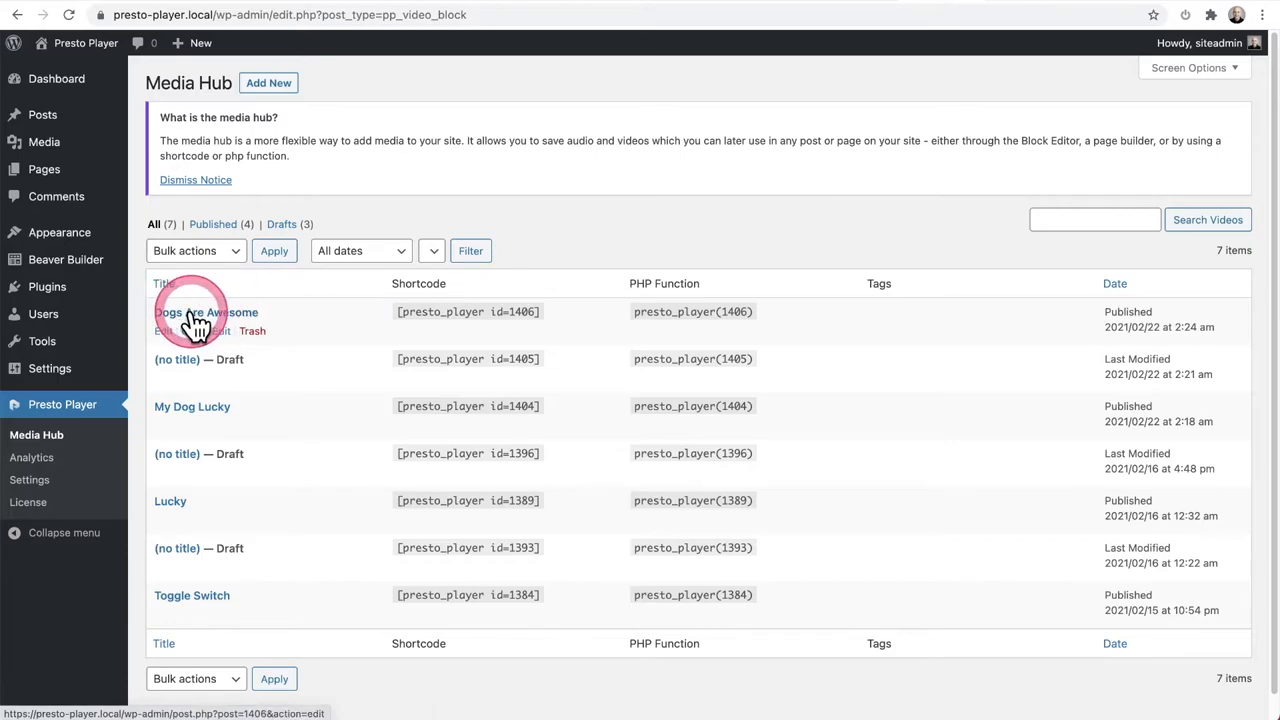
pyautogui.moveTo(320, 318)
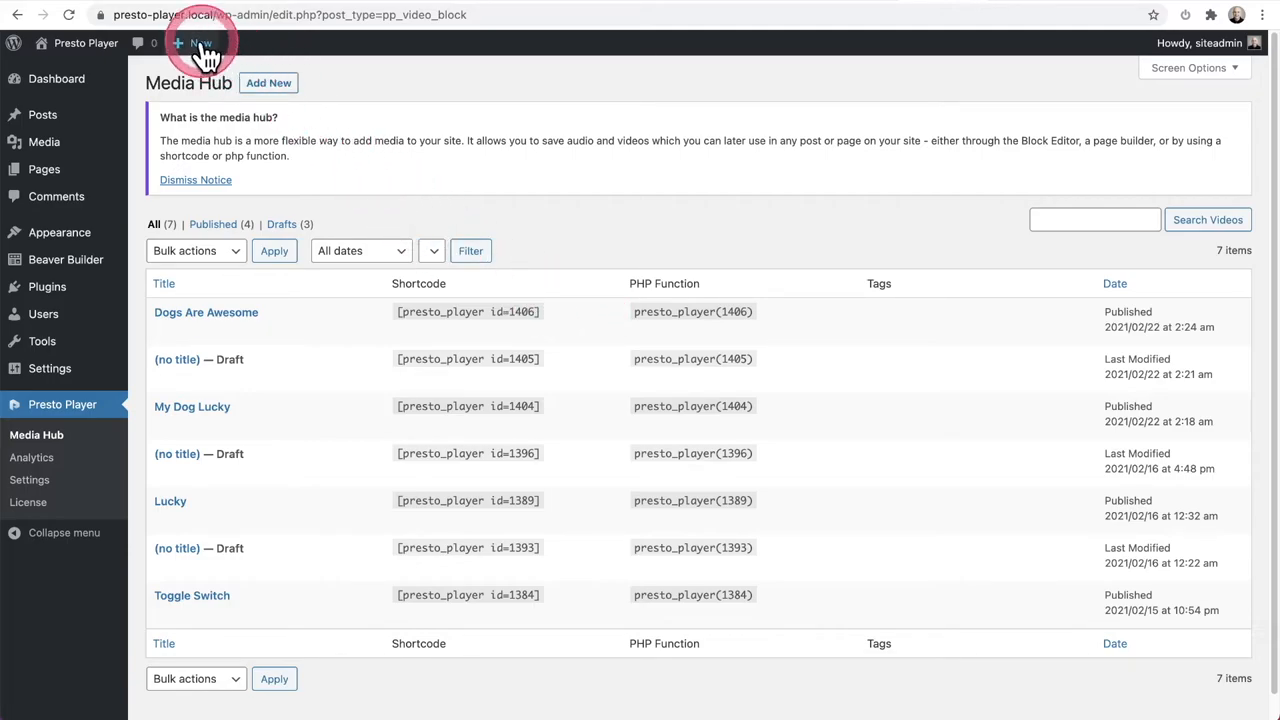
# Create the page 'We Love Beaver Builder' and launch Beaver Builder on it.
pyautogui.click(200, 43)
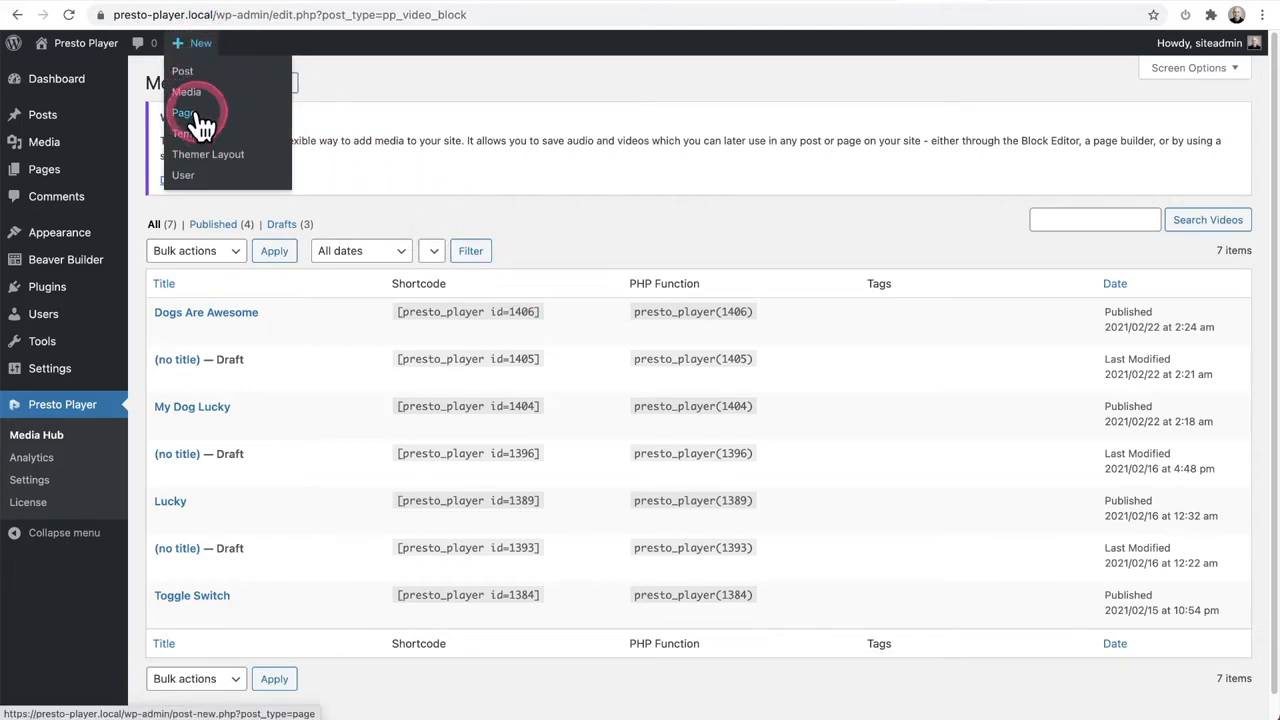
pyautogui.click(183, 112)
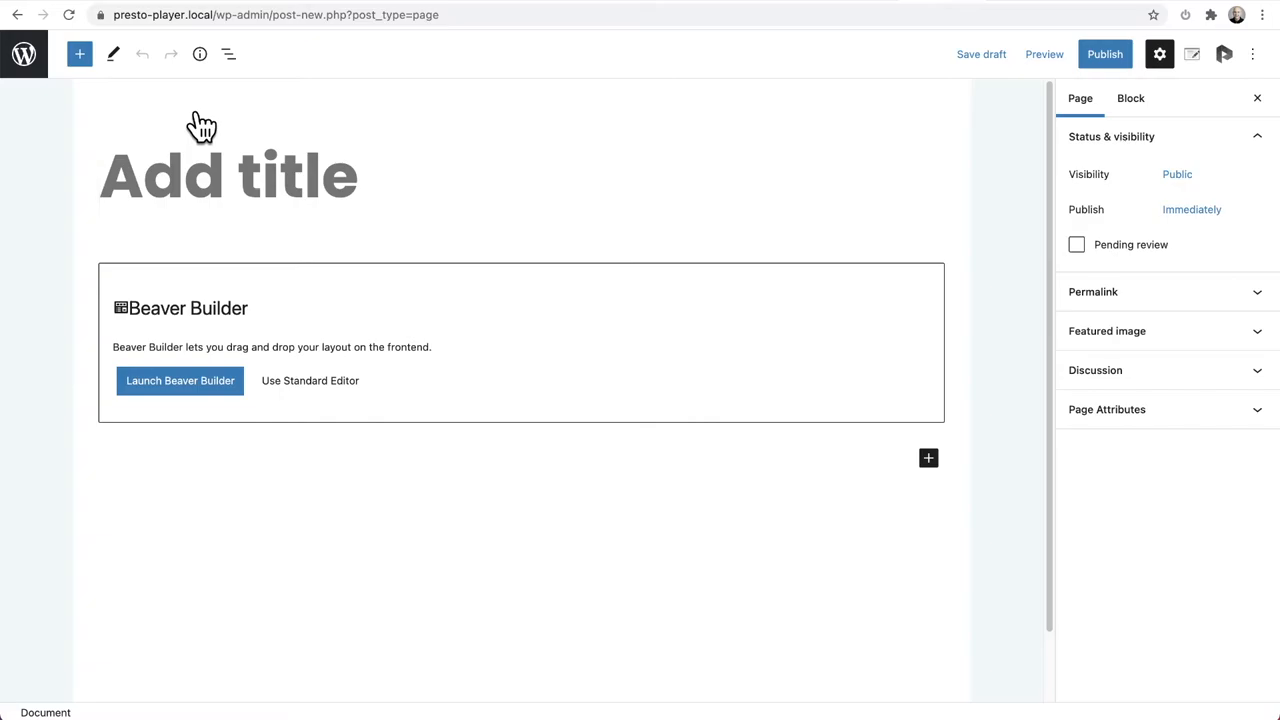
pyautogui.write('We Love Beaver Builder')
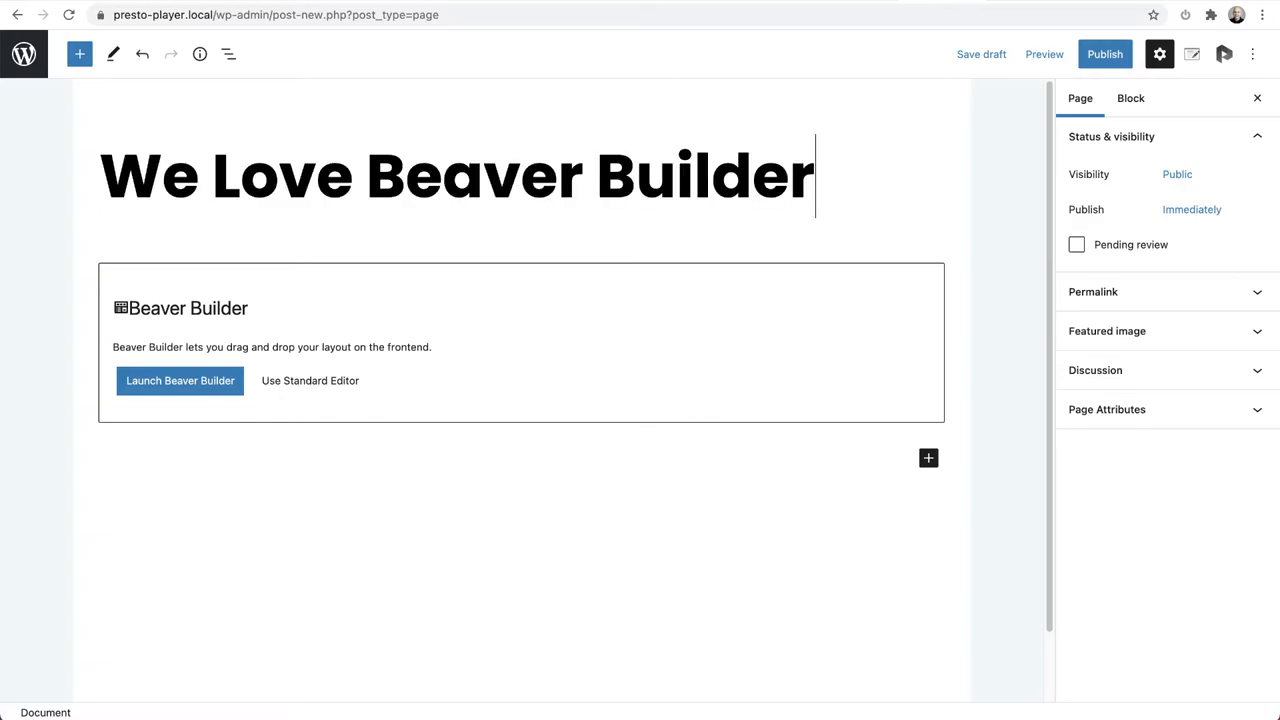
pyautogui.click(180, 380)
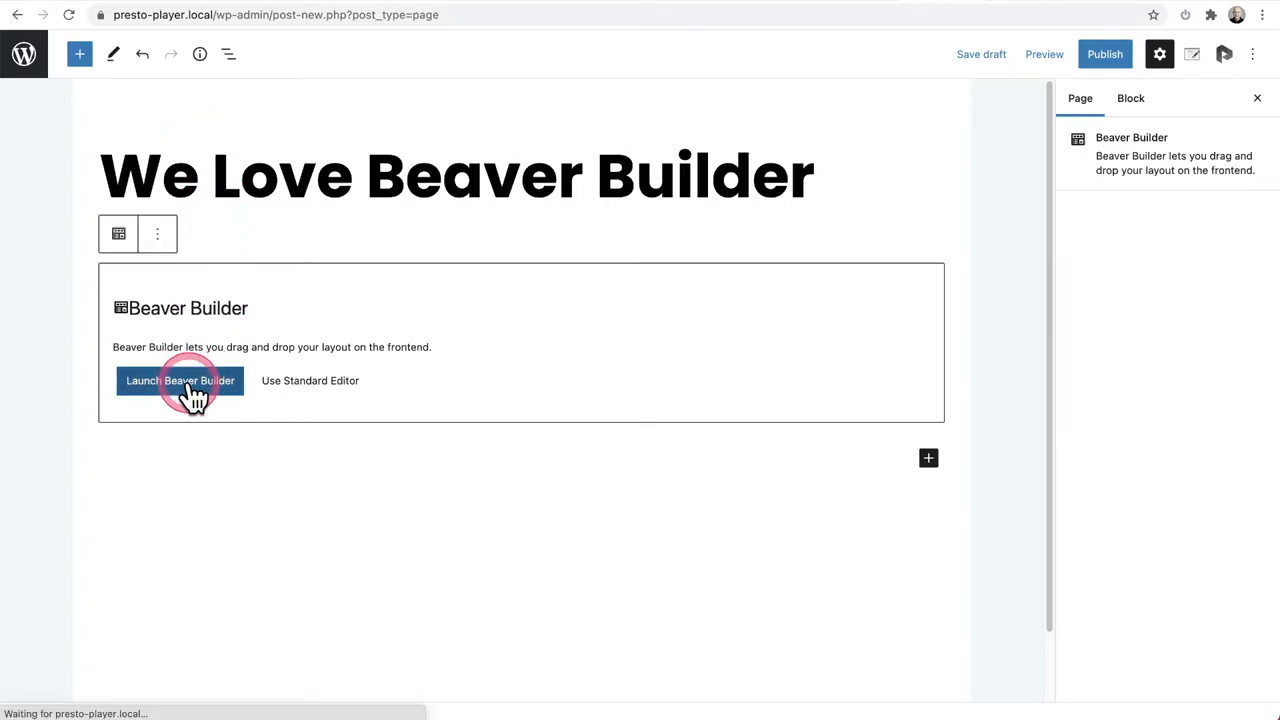
pyautogui.click(180, 380)
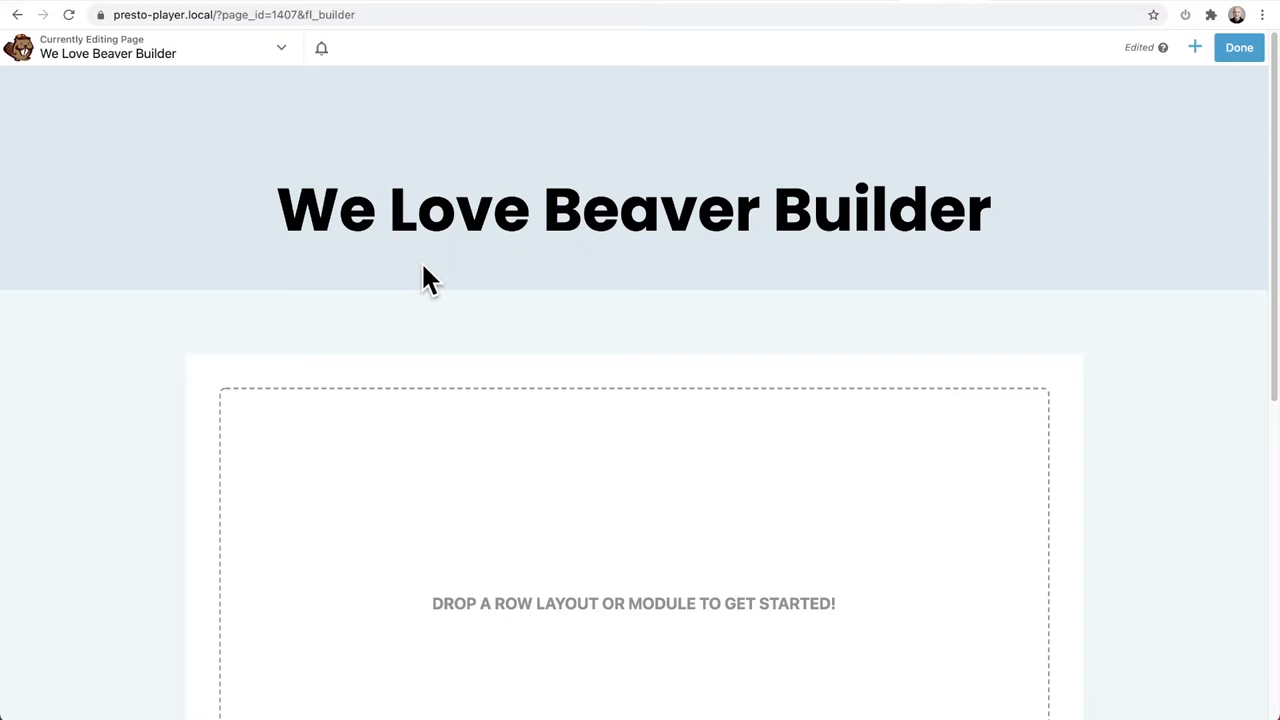
# Drag the Presto Player module from the Presto Player group onto the empty page.
pyautogui.scroll(-3)
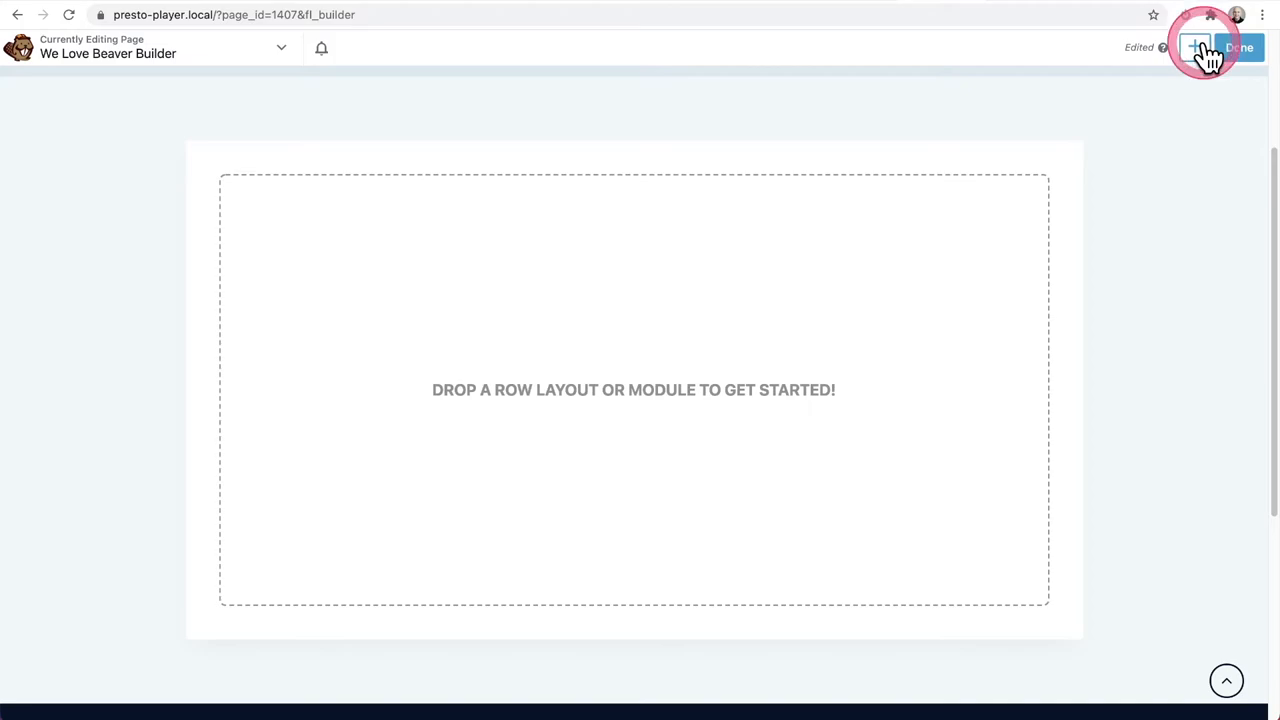
pyautogui.click(1196, 47)
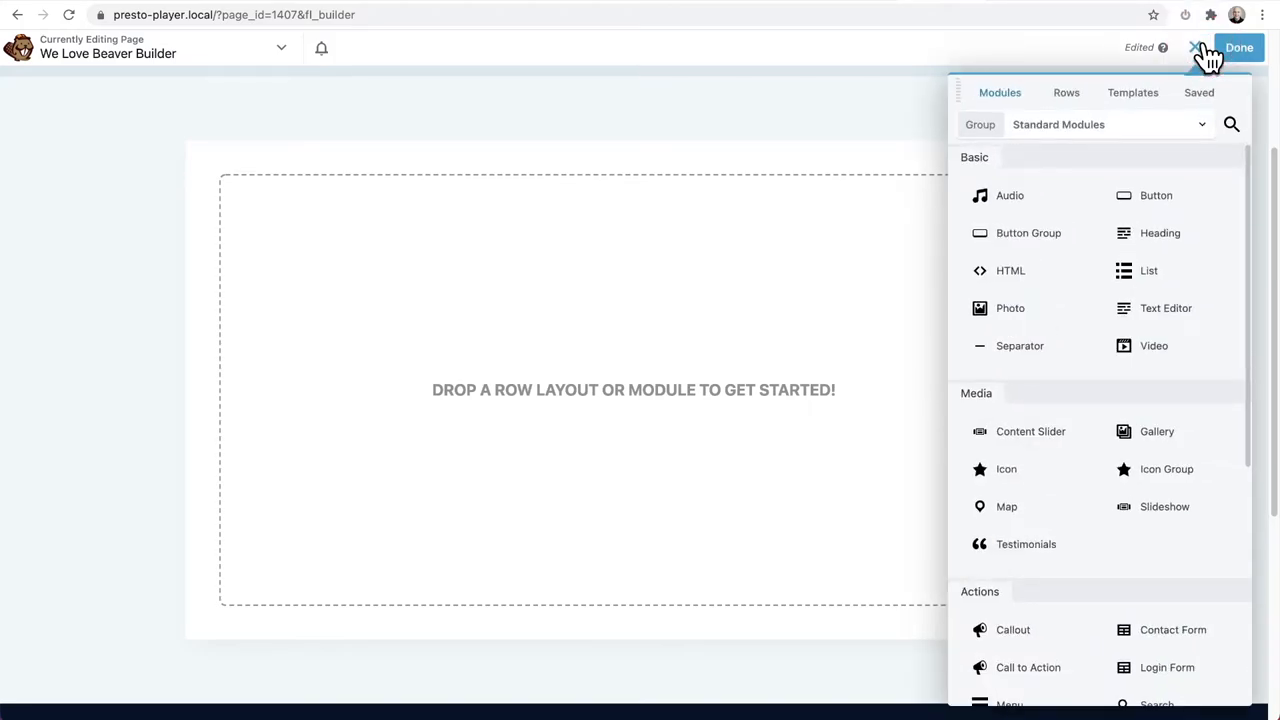
pyautogui.click(1110, 124)
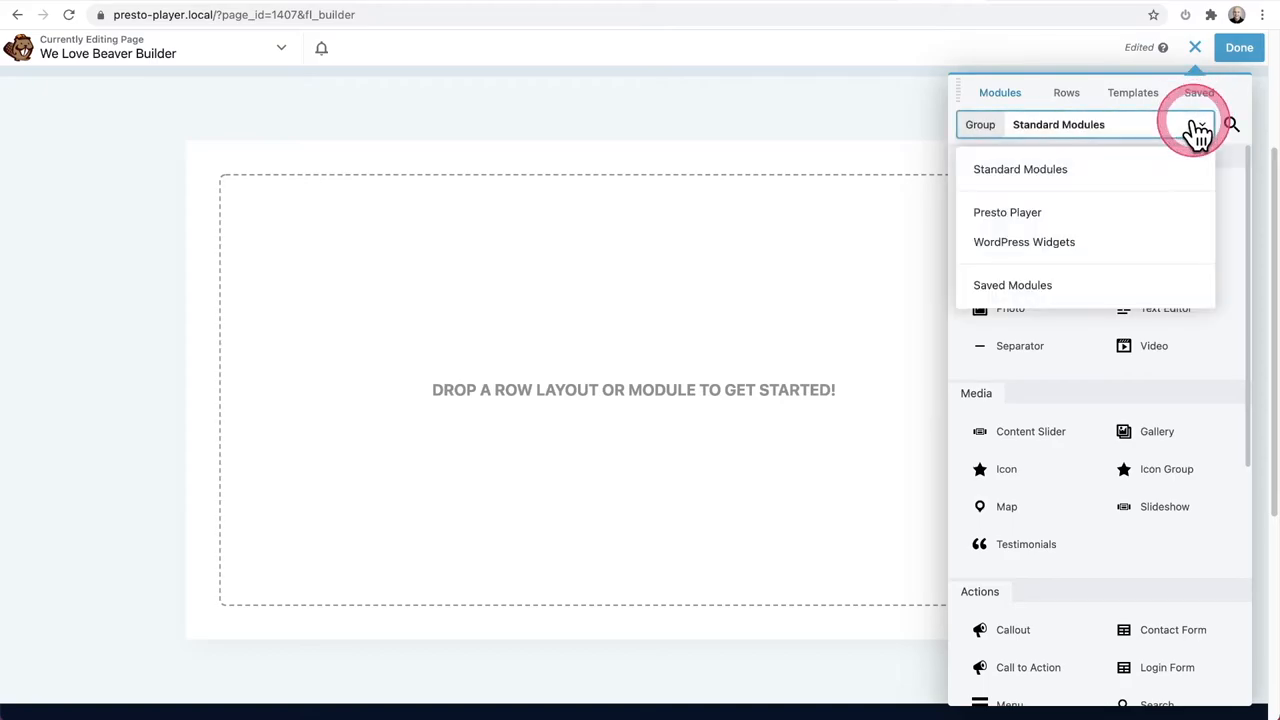
pyautogui.click(1007, 212)
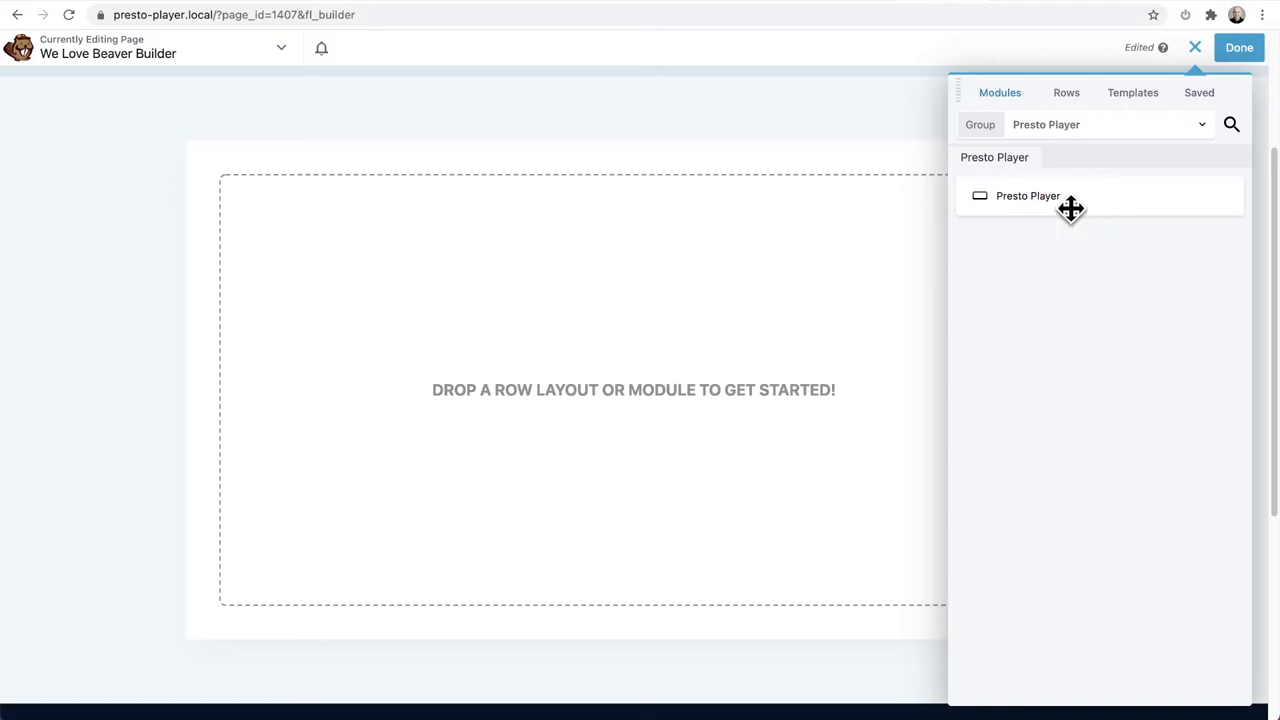
pyautogui.moveTo(1027, 195); pyautogui.dragTo(571, 353)
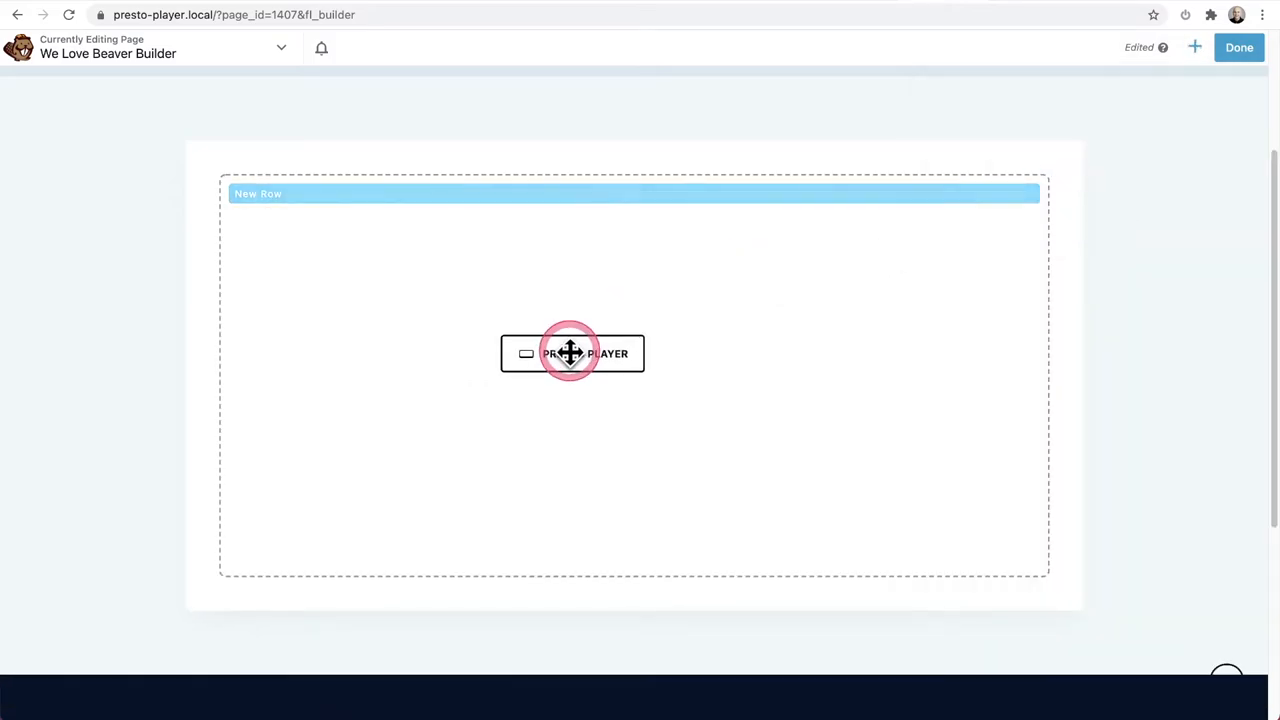
# Select 'Dogs Are Awesome' as the Presto Player module's video.
pyautogui.click(572, 353)
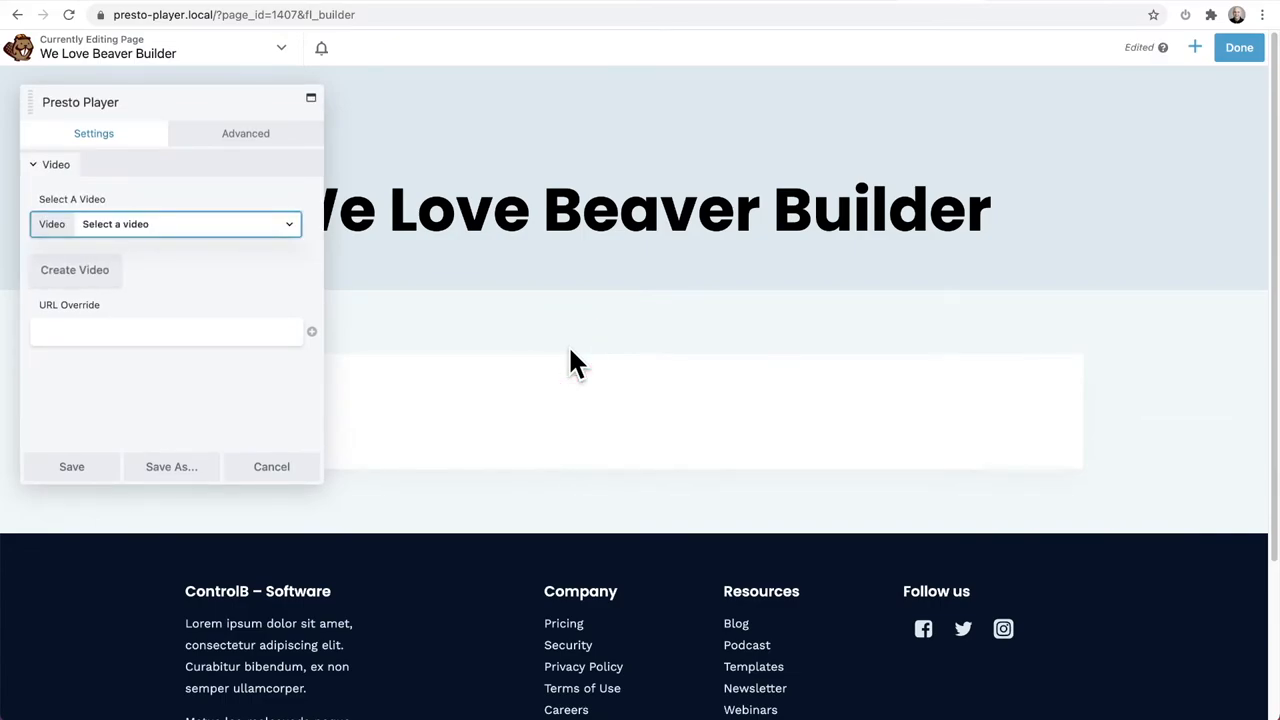
pyautogui.click(510, 330)
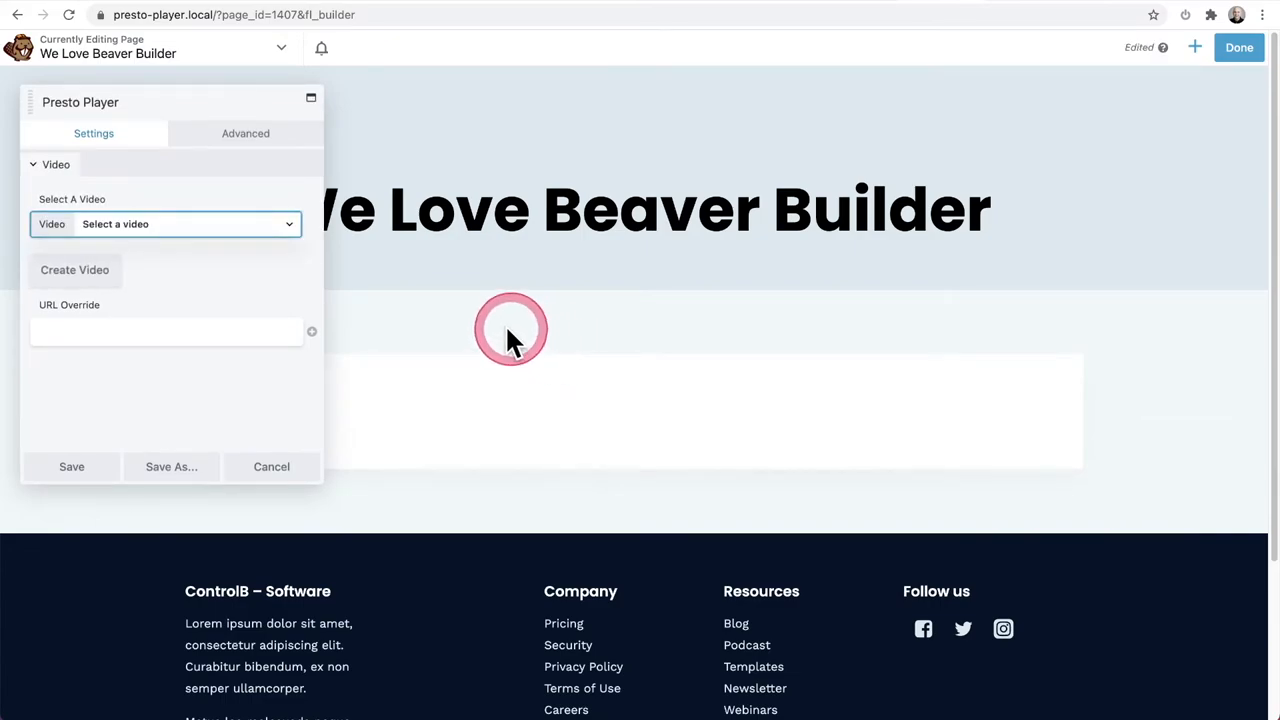
pyautogui.moveTo(232, 270)
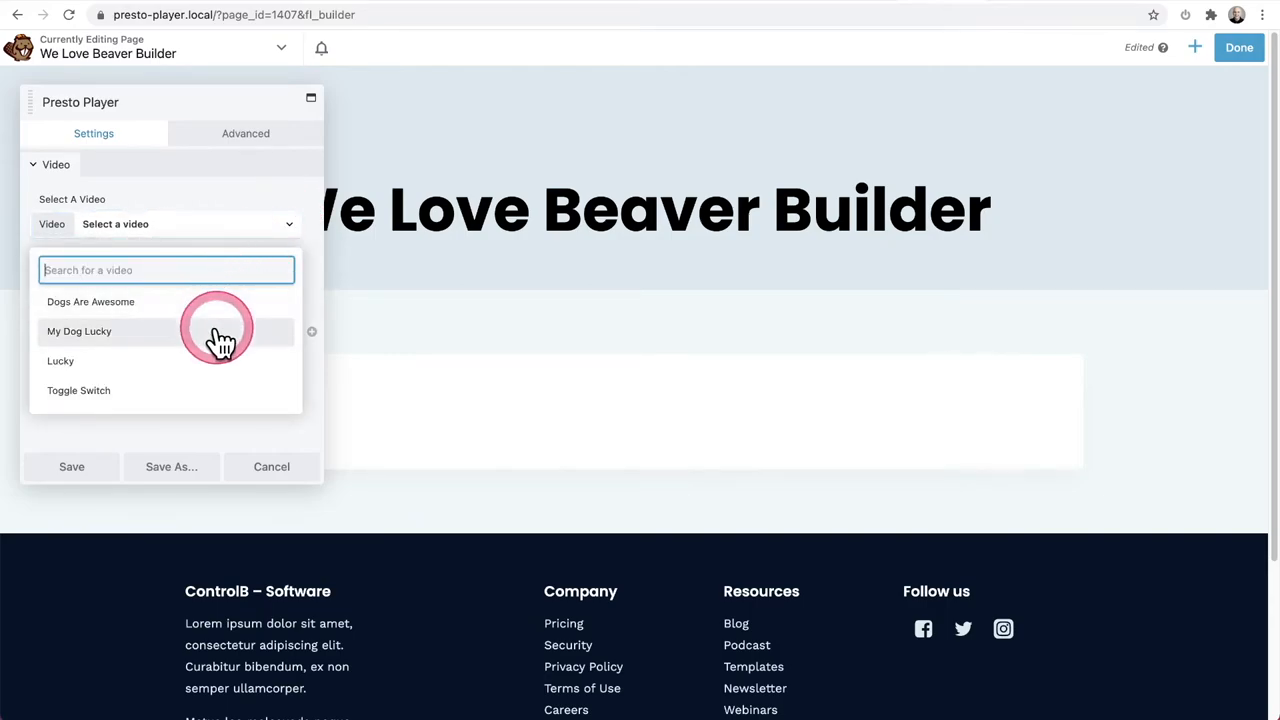
pyautogui.moveTo(217, 315)
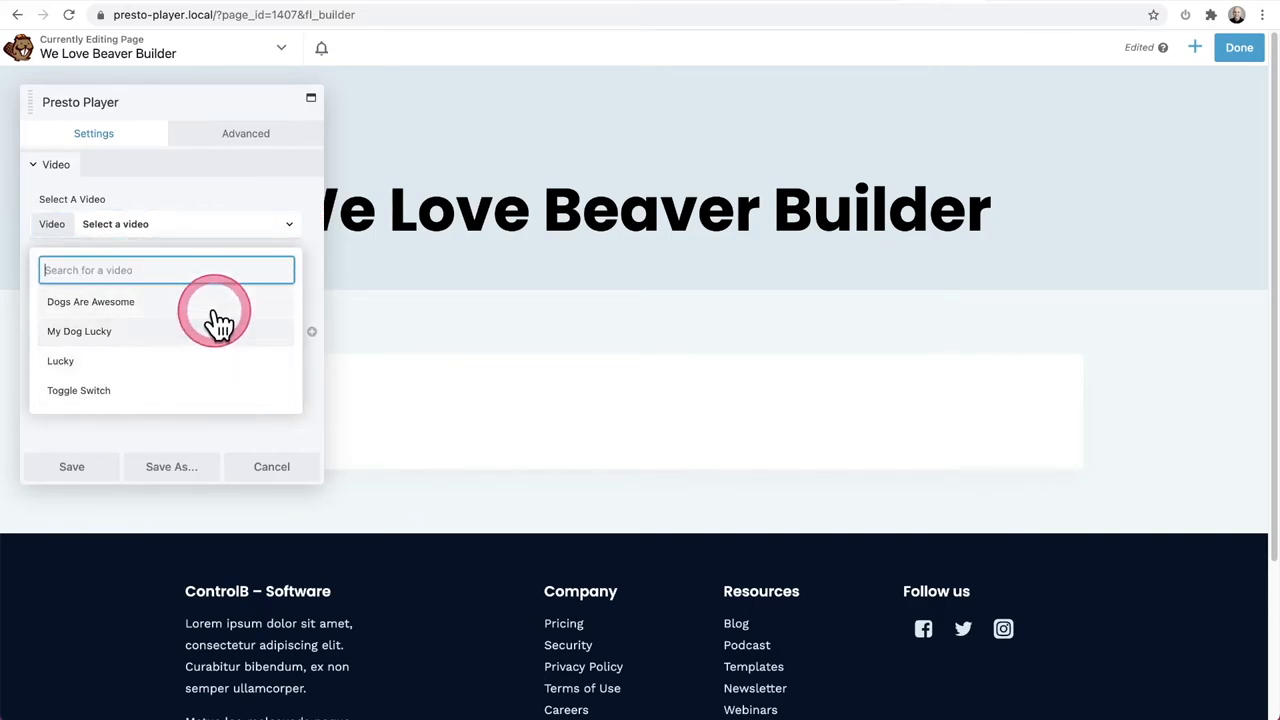
pyautogui.click(90, 301)
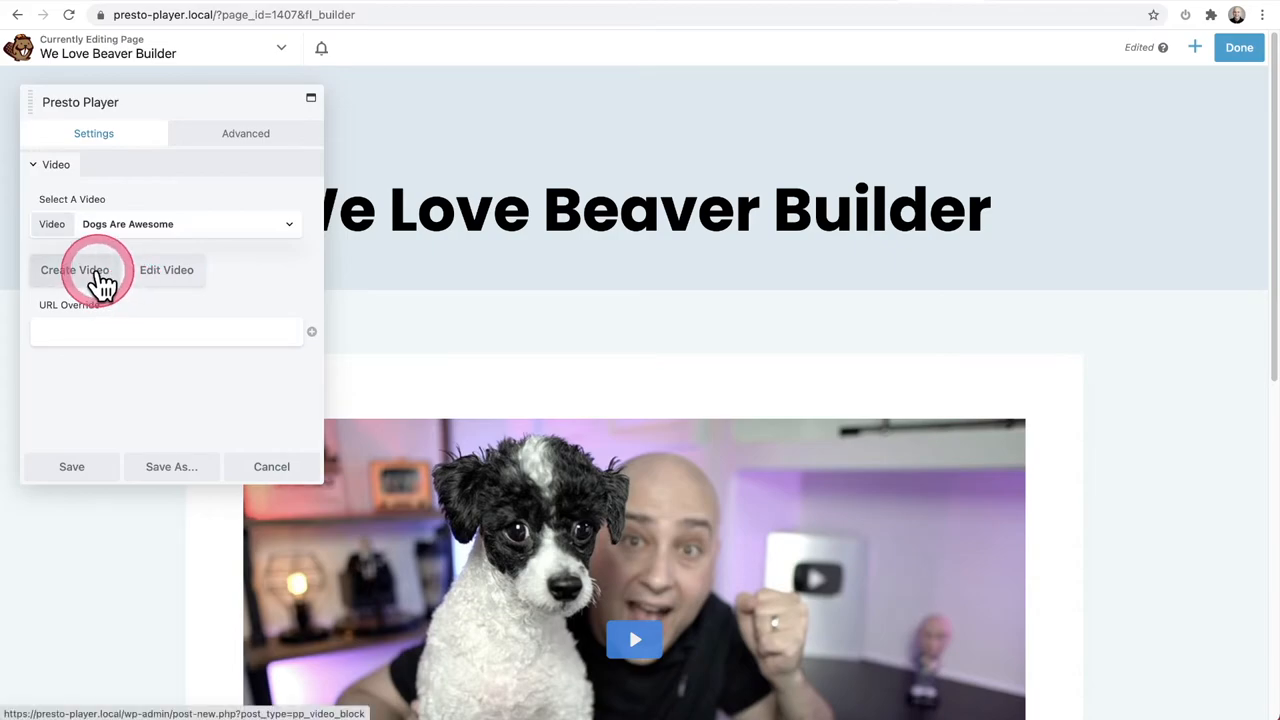
pyautogui.click(74, 270)
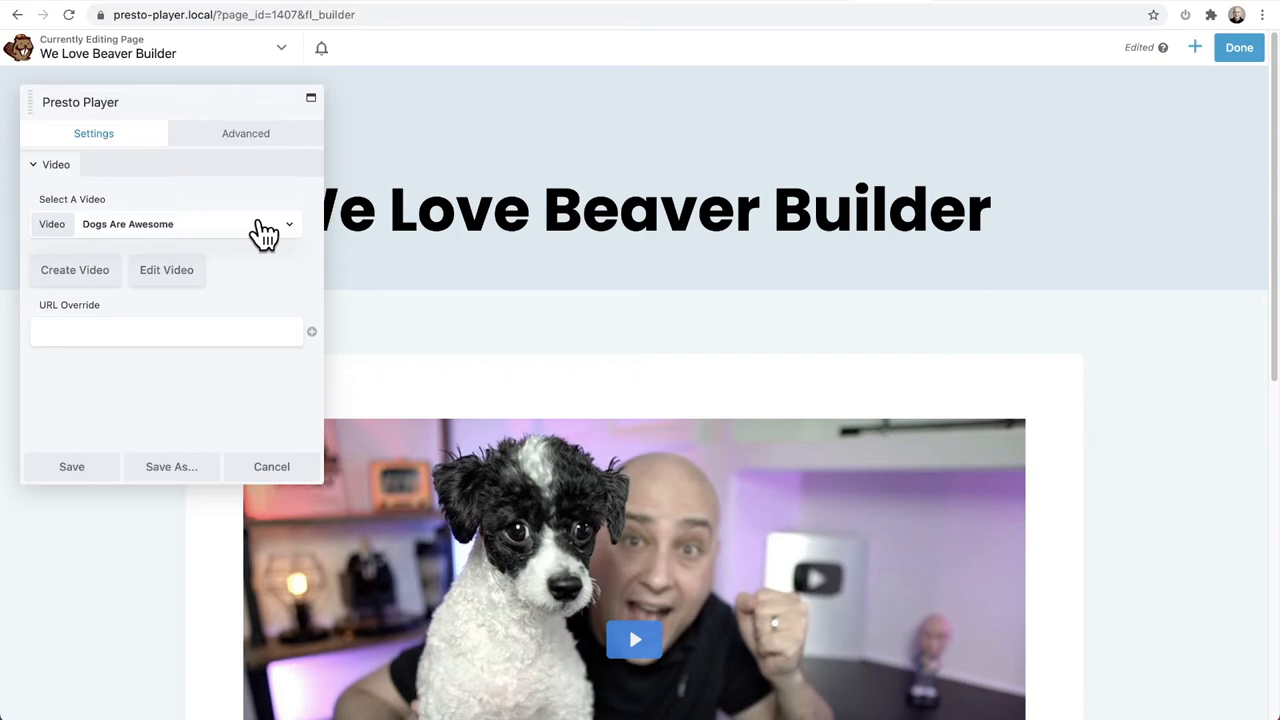
pyautogui.click(166, 270)
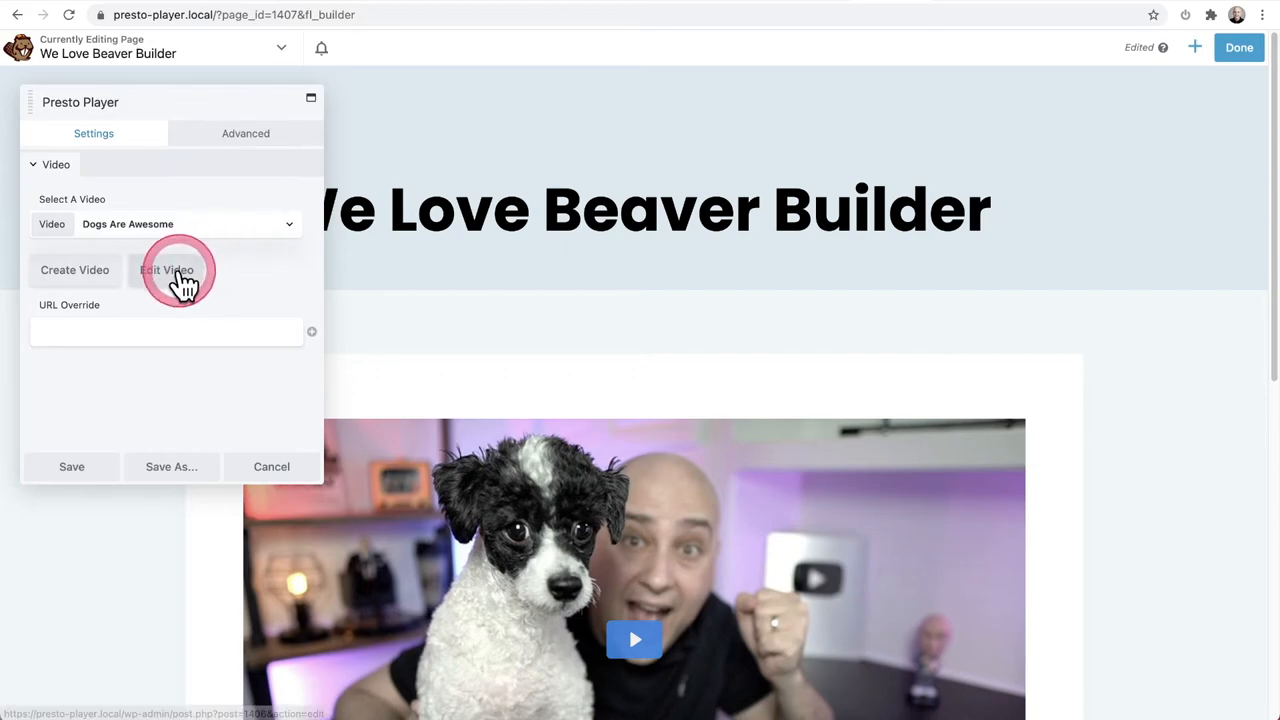
# Open 'Dogs Are Awesome' via Edit Video and scroll to its Video Preset section.
pyautogui.click(165, 270)
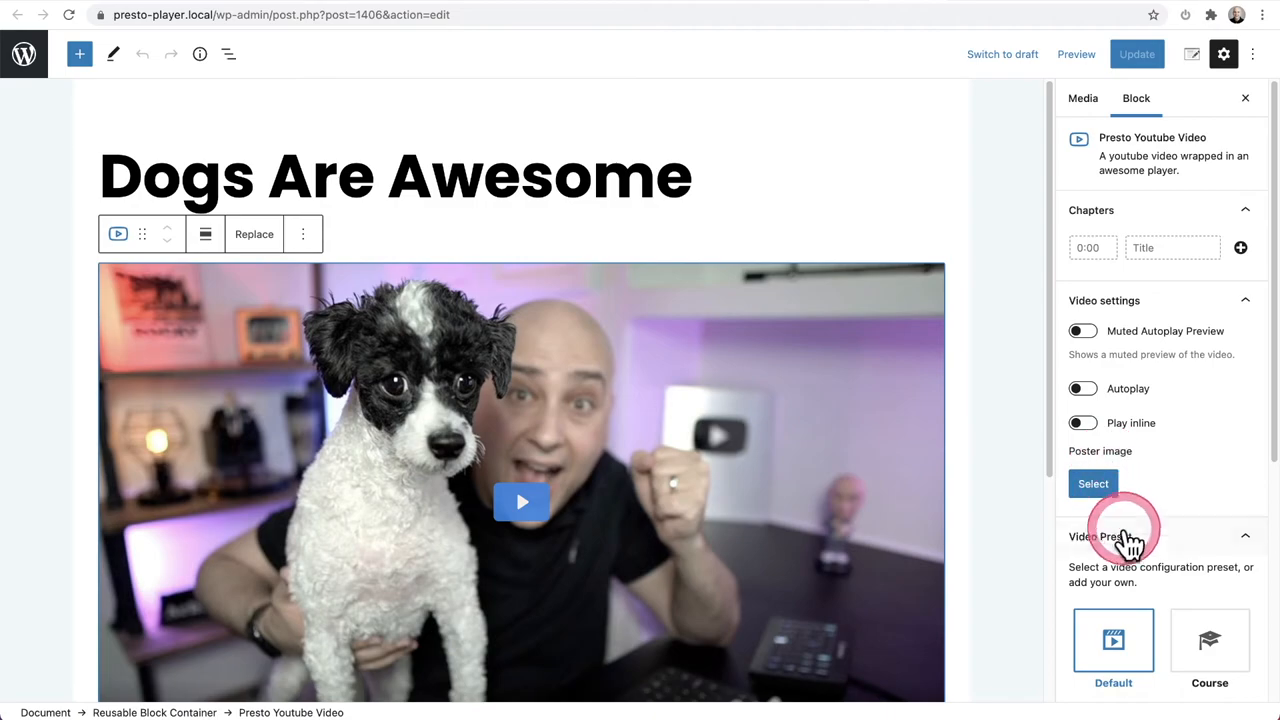
pyautogui.scroll(-3)
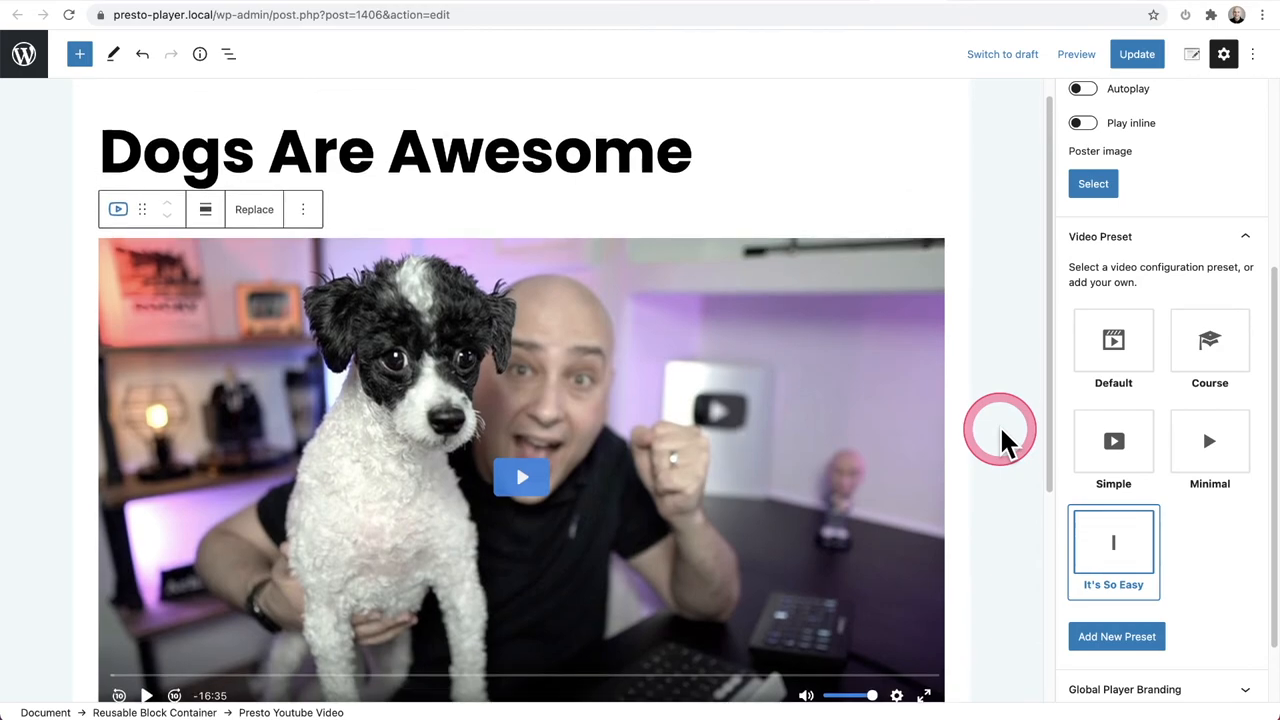
pyautogui.scroll(-3)
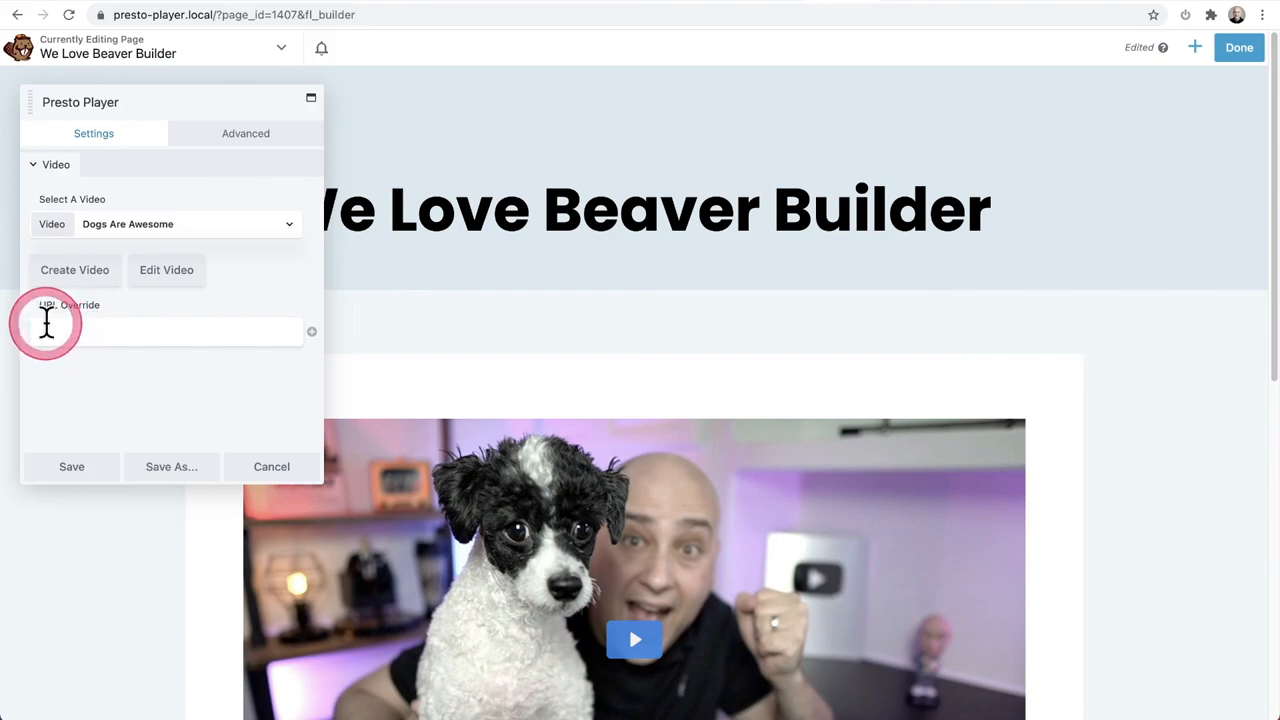
pyautogui.moveTo(222, 385)
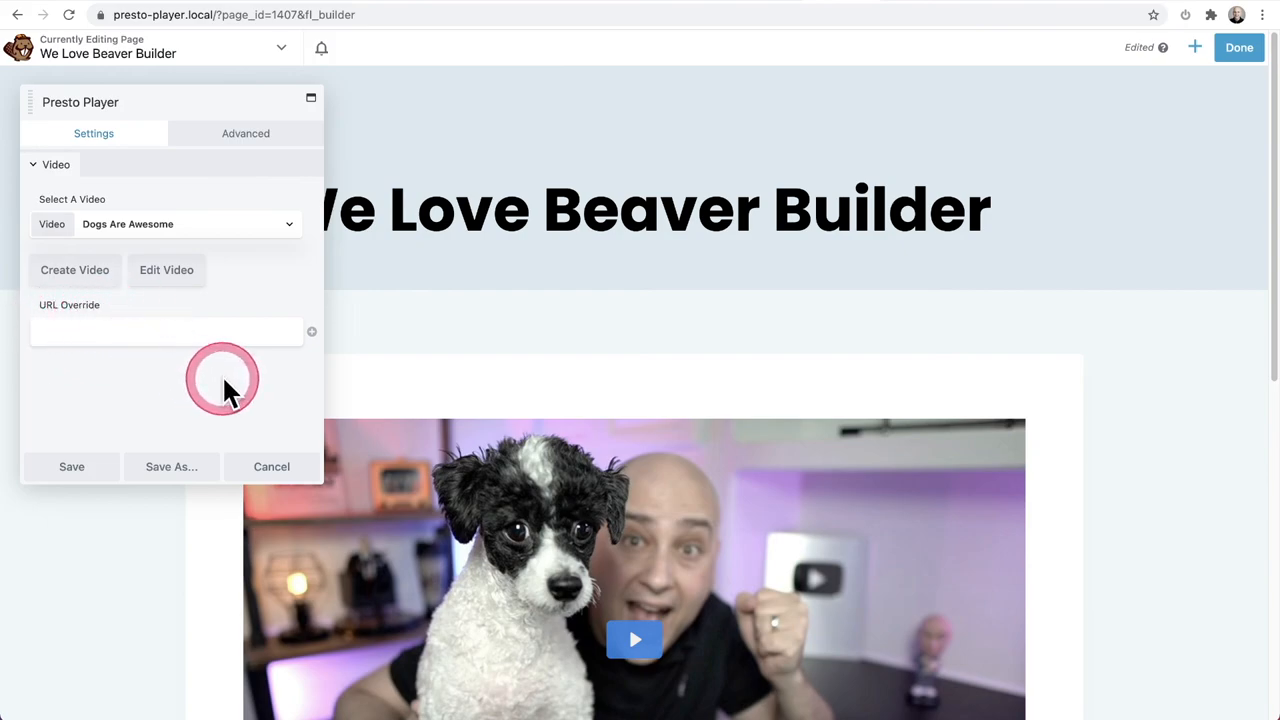